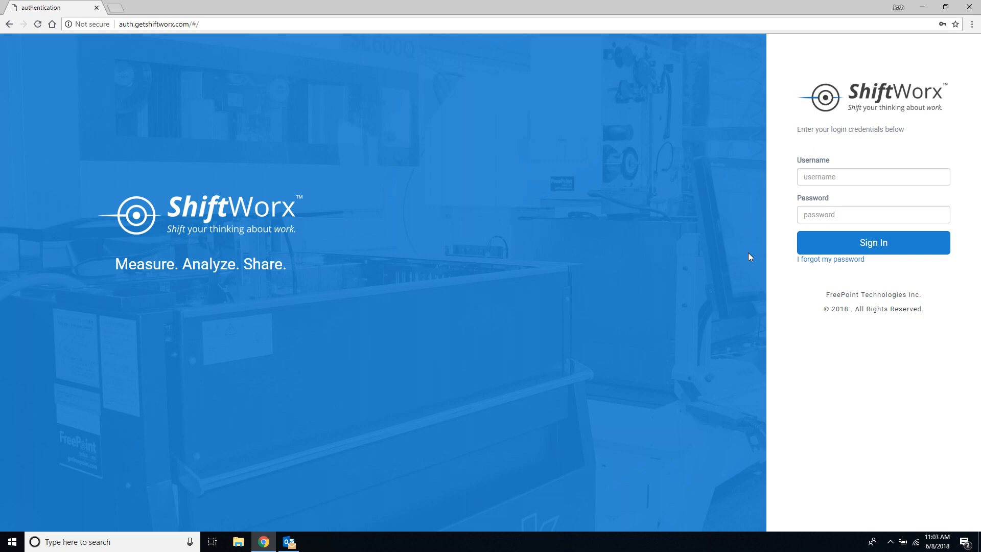
- Go to dashboard.getshiftworx.com and copy the new username from the welcome email
click(158, 24)
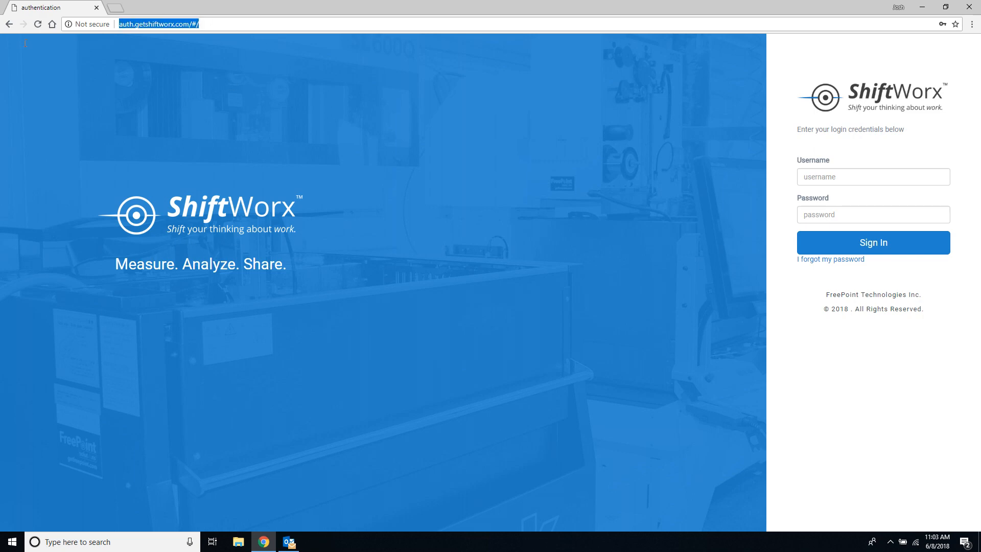
text(dashboard.getshiftworx.com)
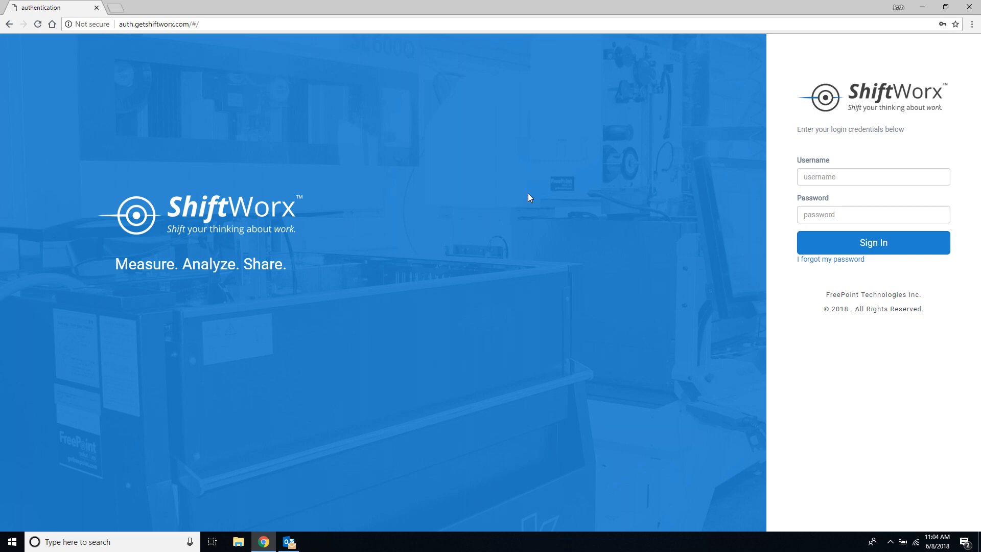
mouse_move(512, 208)
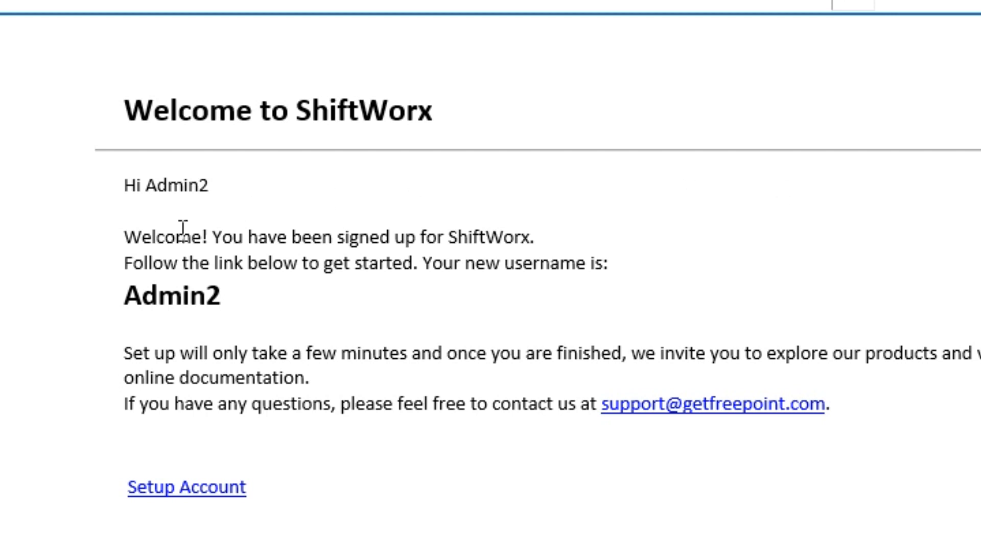
right_click(172, 294)
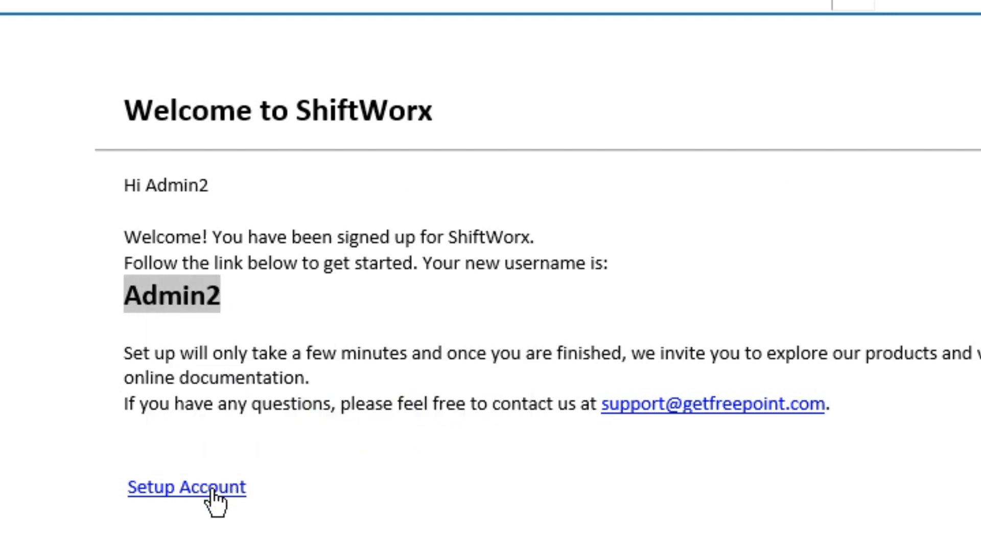
- On the account setup page, enter username Admin2, set and confirm the password, and finish
click(186, 487)
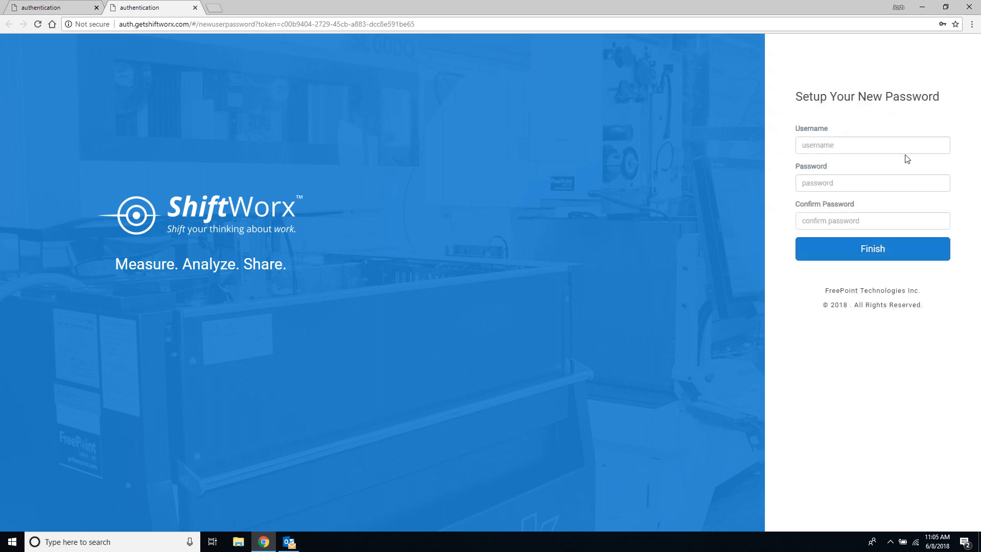
text(Admin2)
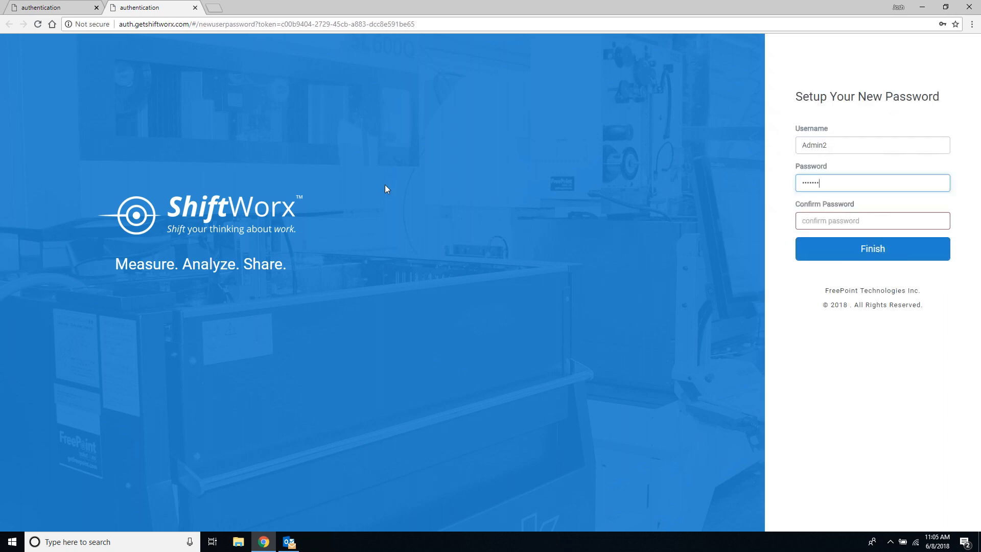
click(871, 248)
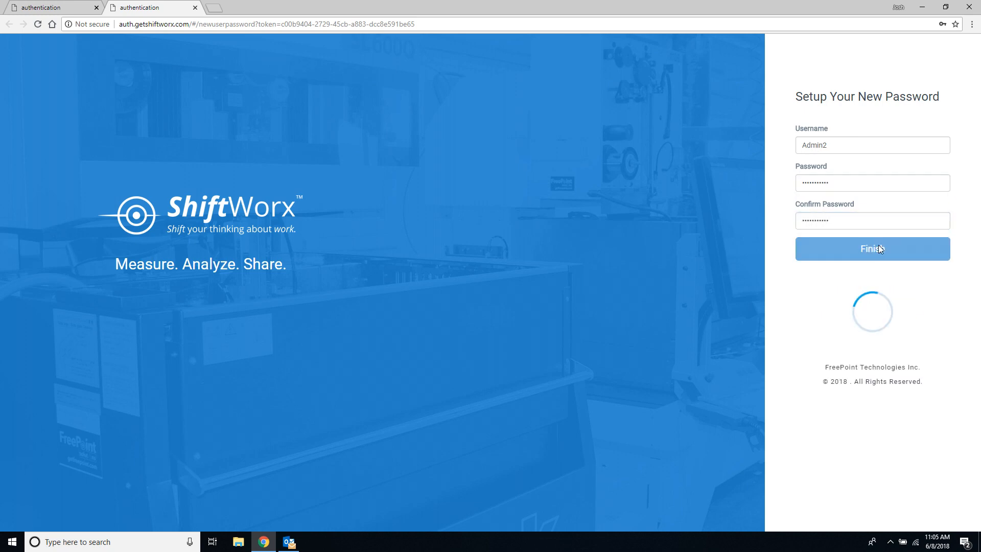
click(872, 248)
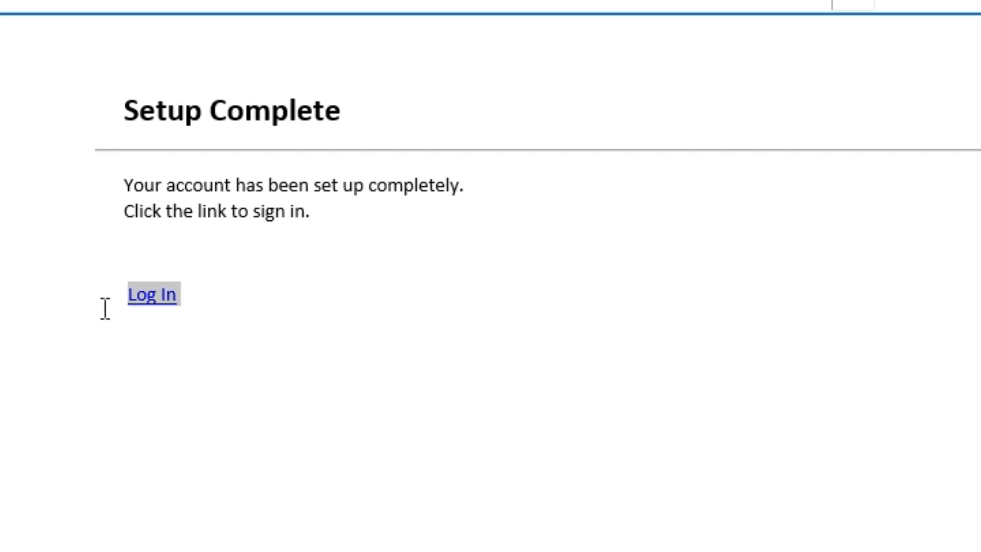
- Sign in as Admin2 with the new password
click(151, 294)
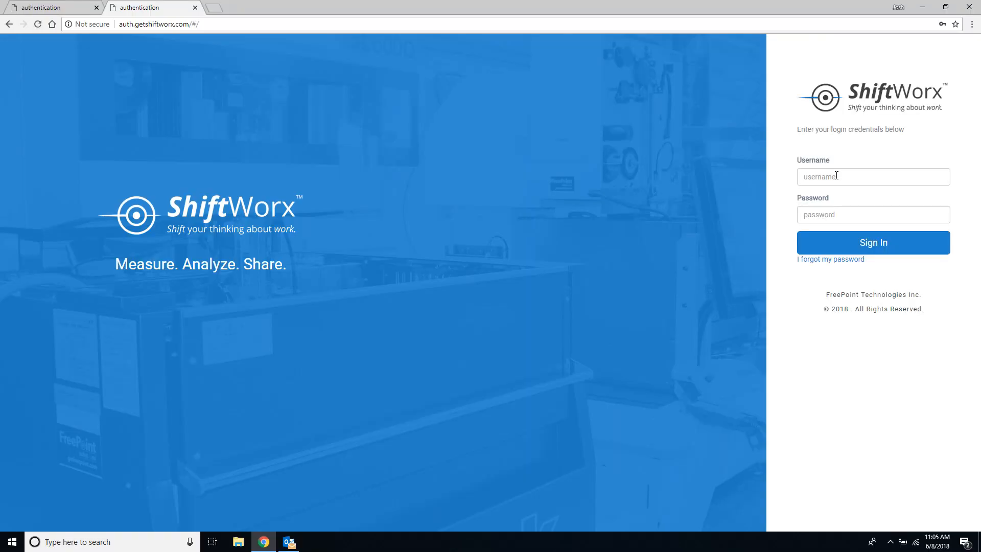
text(Admin2)
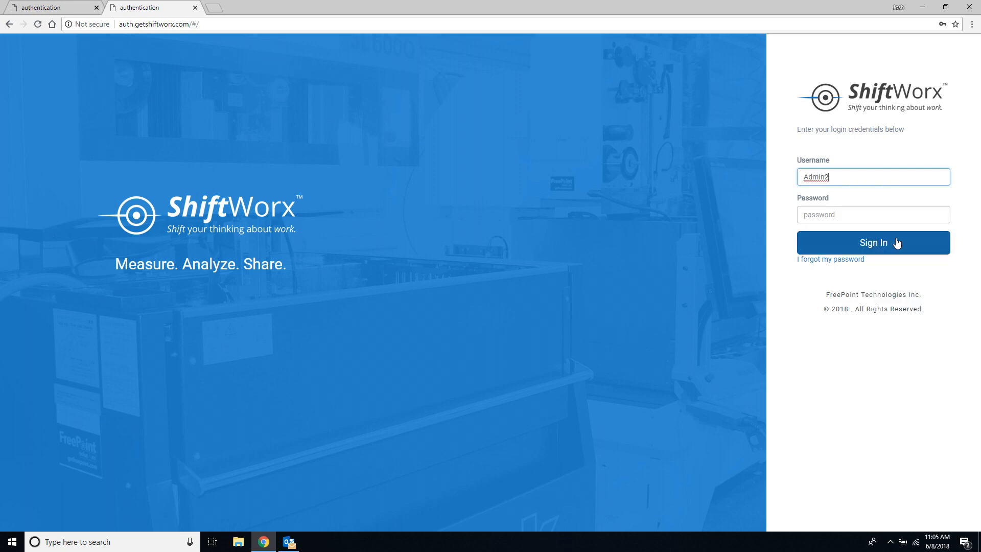
click(872, 243)
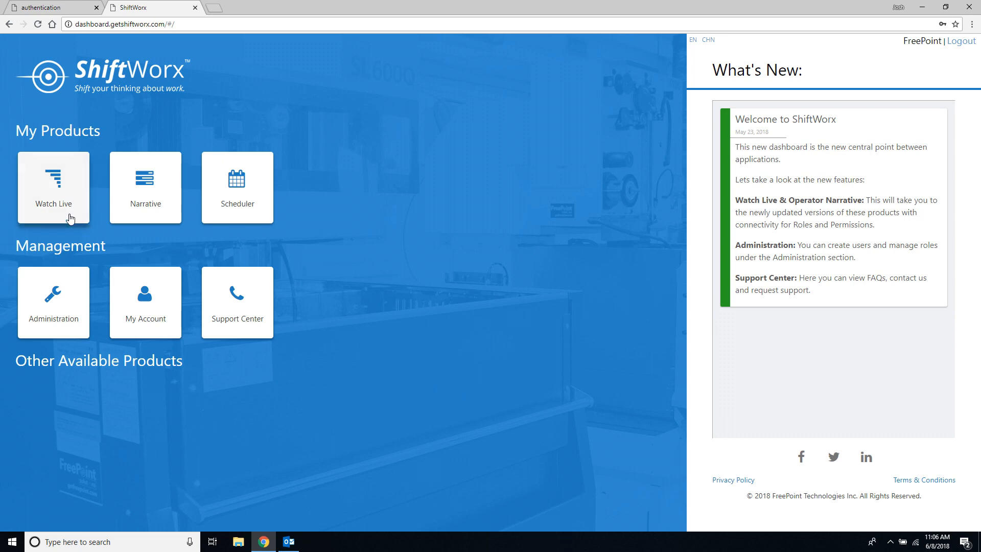
click(53, 187)
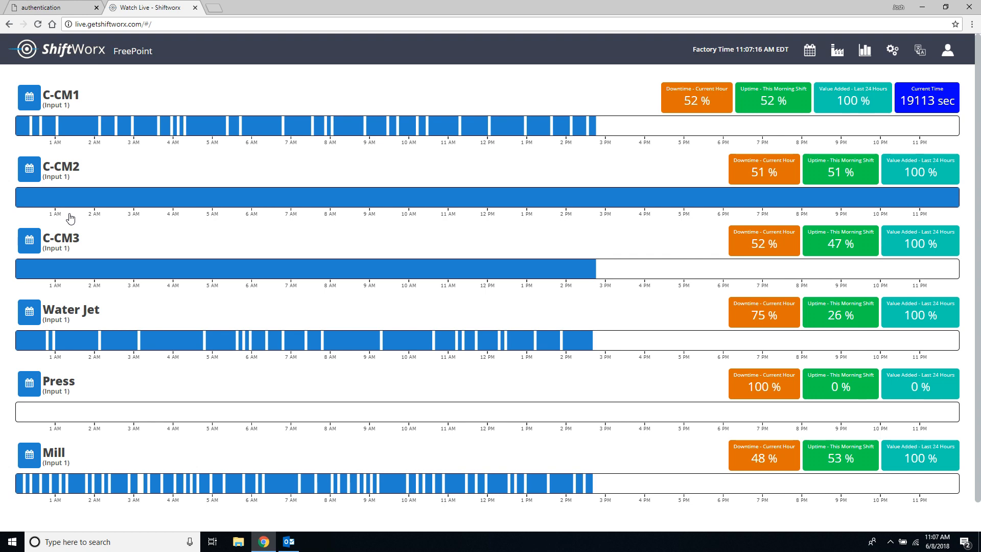
mouse_move(430, 76)
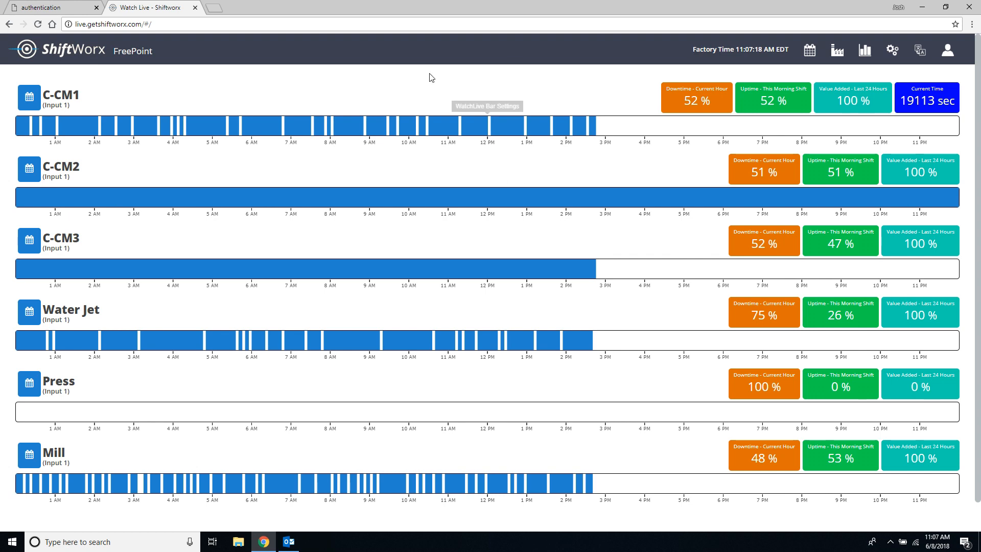
click(946, 50)
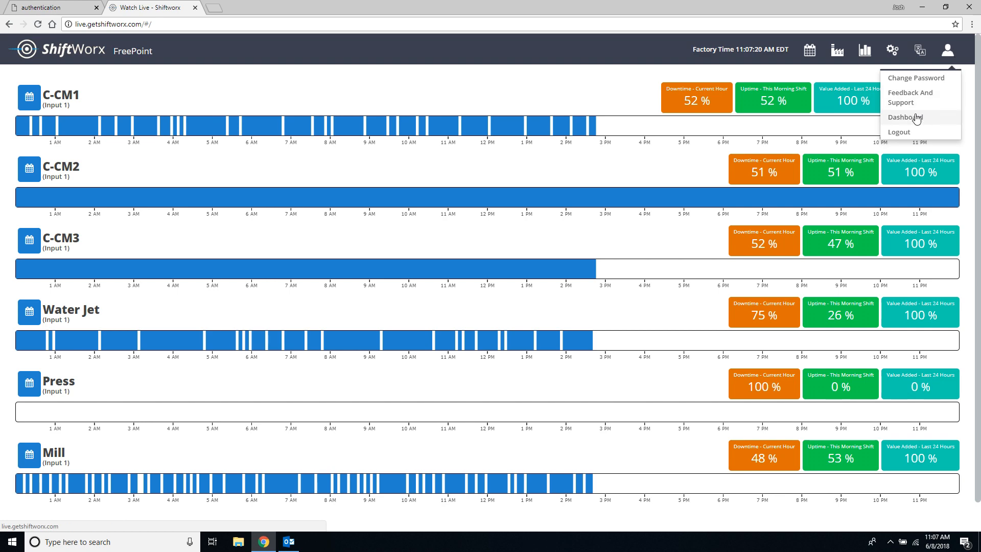
click(905, 117)
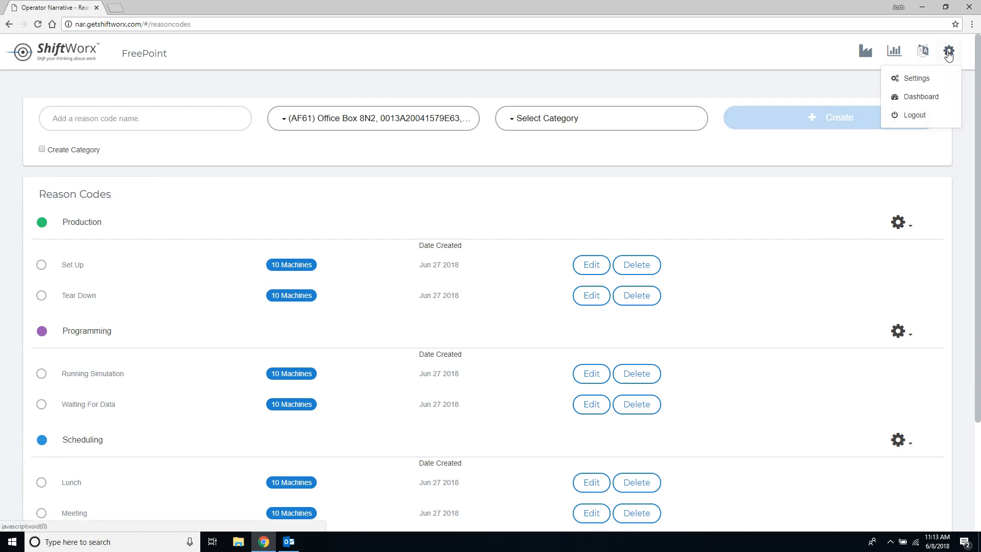
click(920, 96)
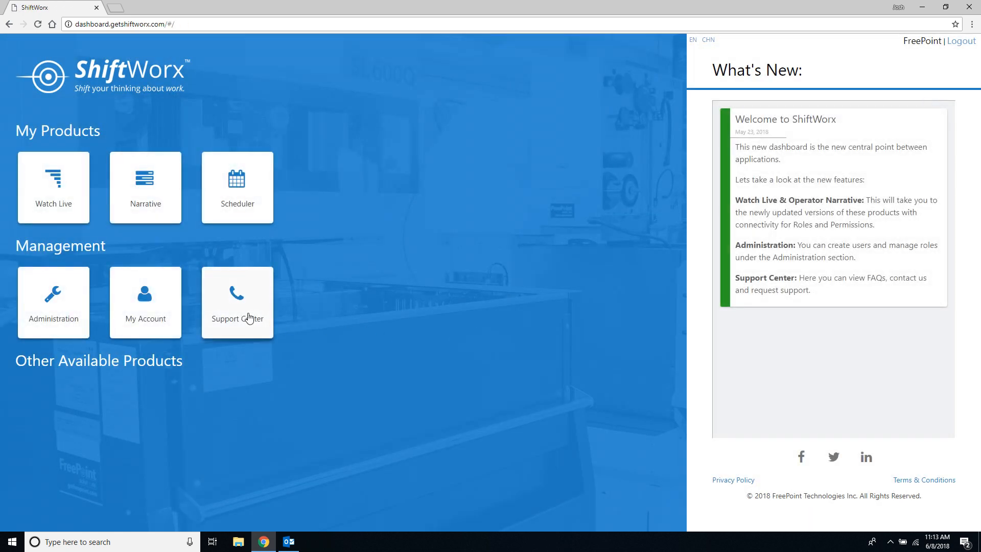
- Submit a FreePoint support request with subject 'test Subject' and a tutorial test message
click(236, 302)
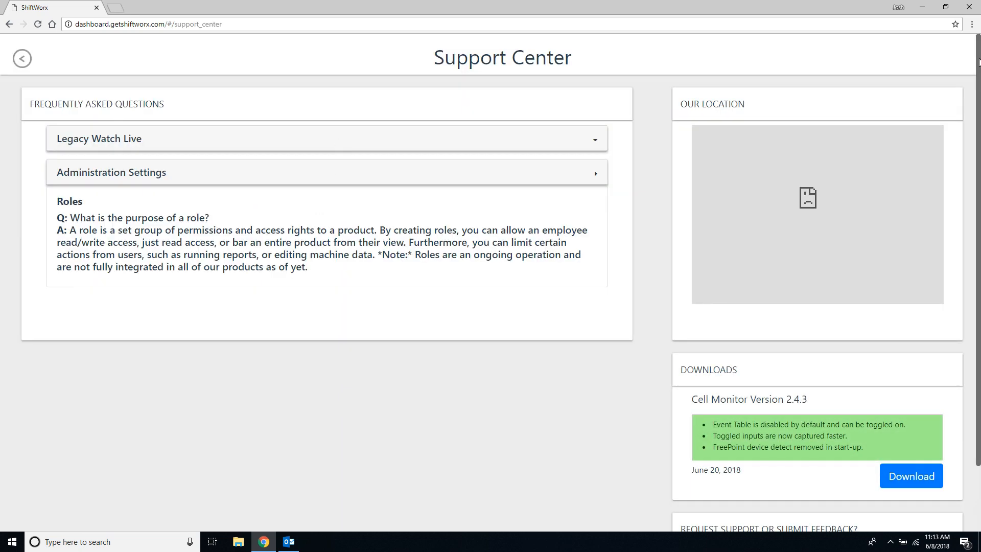
scroll(down, 3)
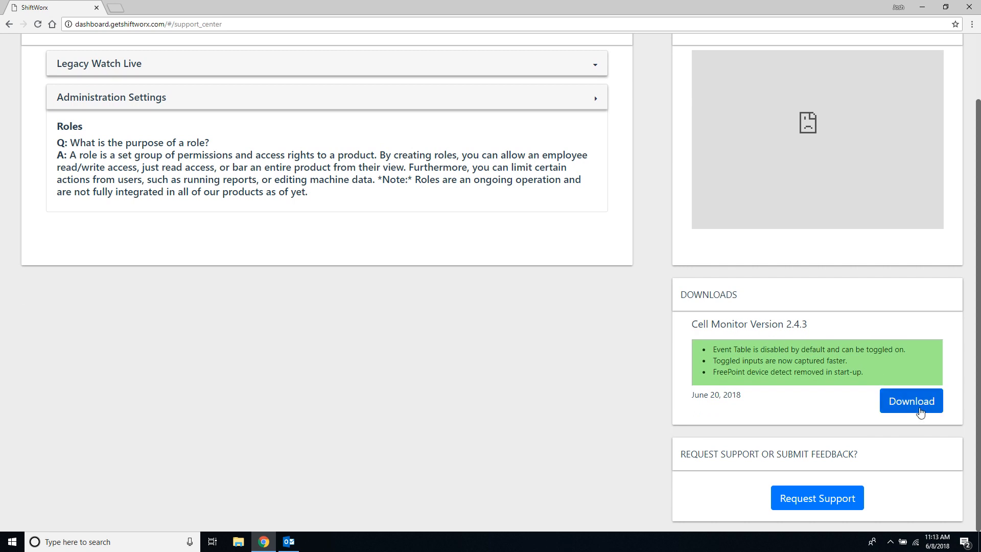
click(816, 497)
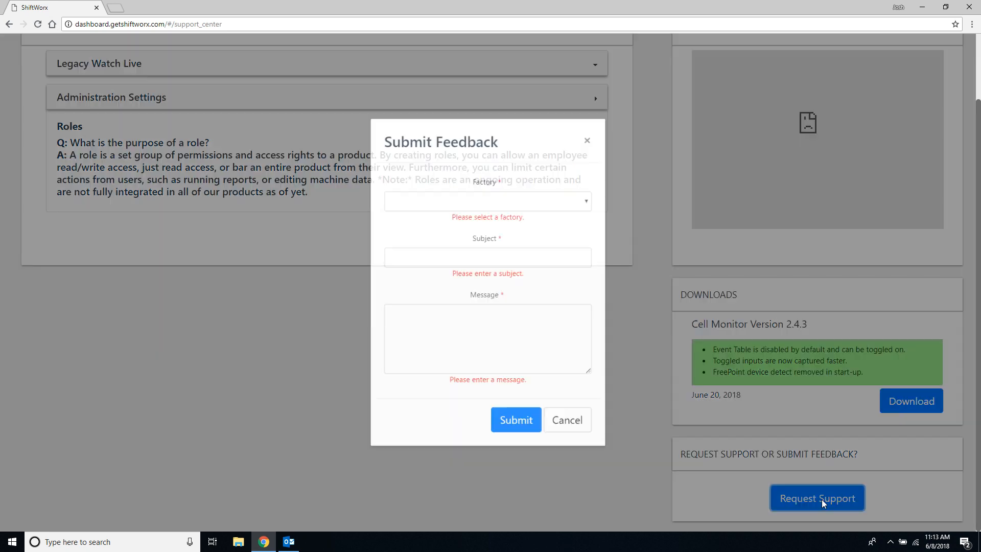
click(487, 208)
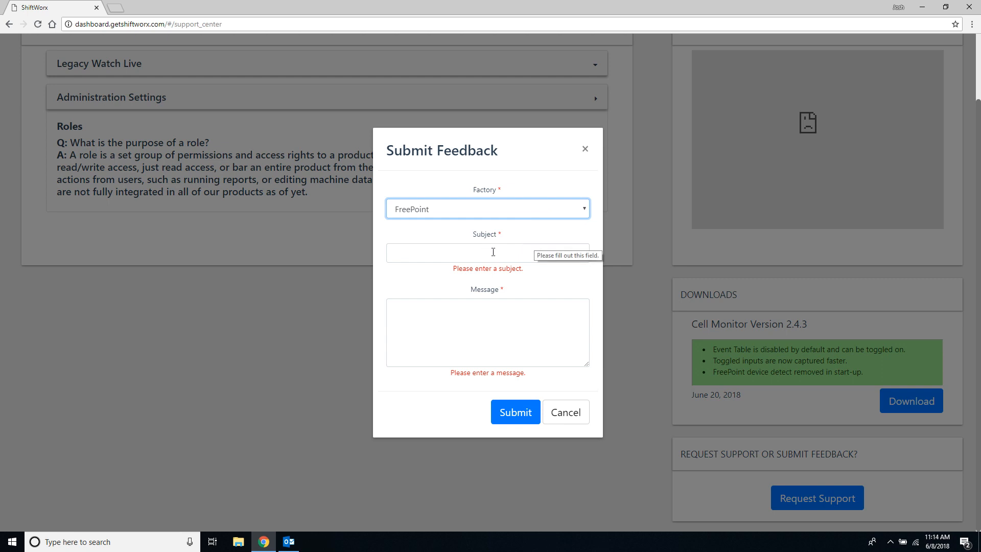
text(test Subject)
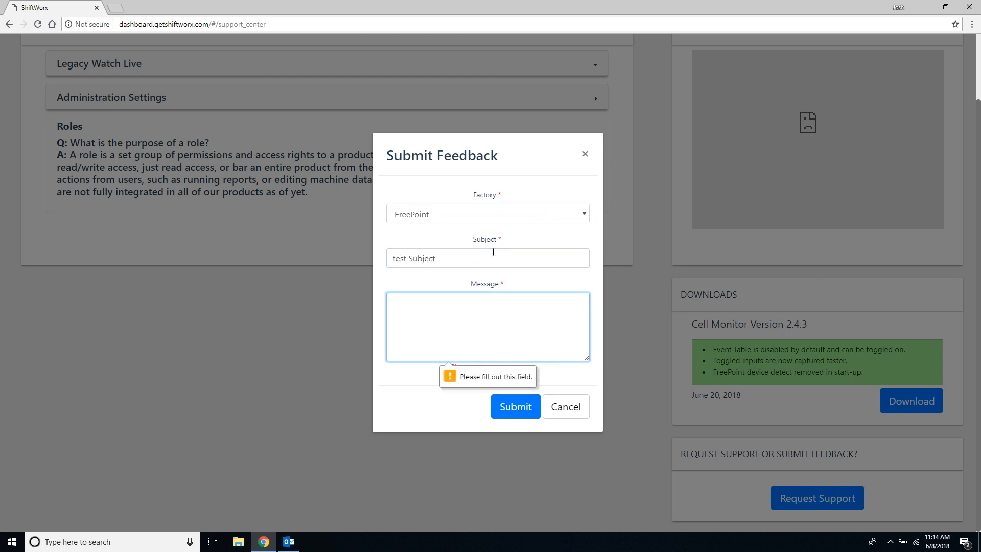
text(This is another test message)
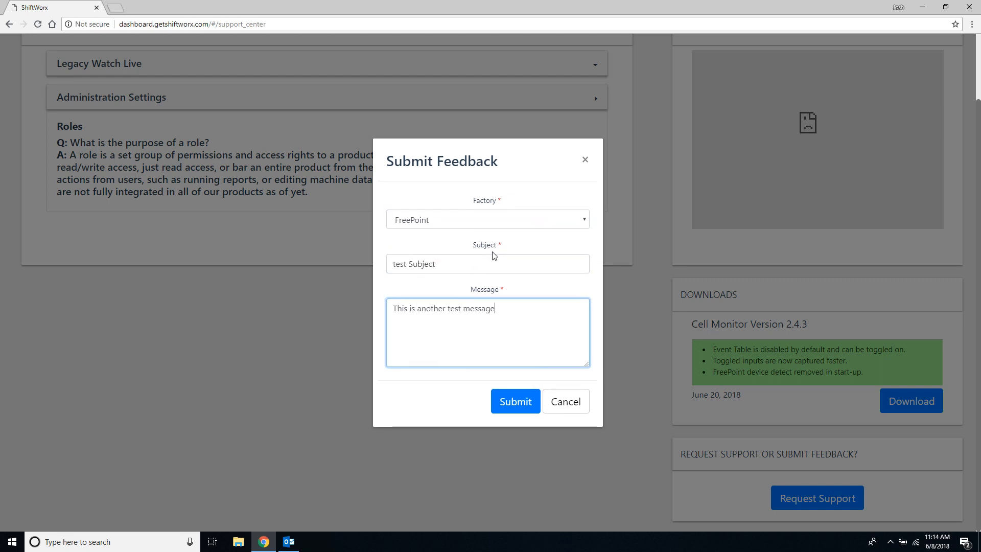
text(for a tutorial video.)
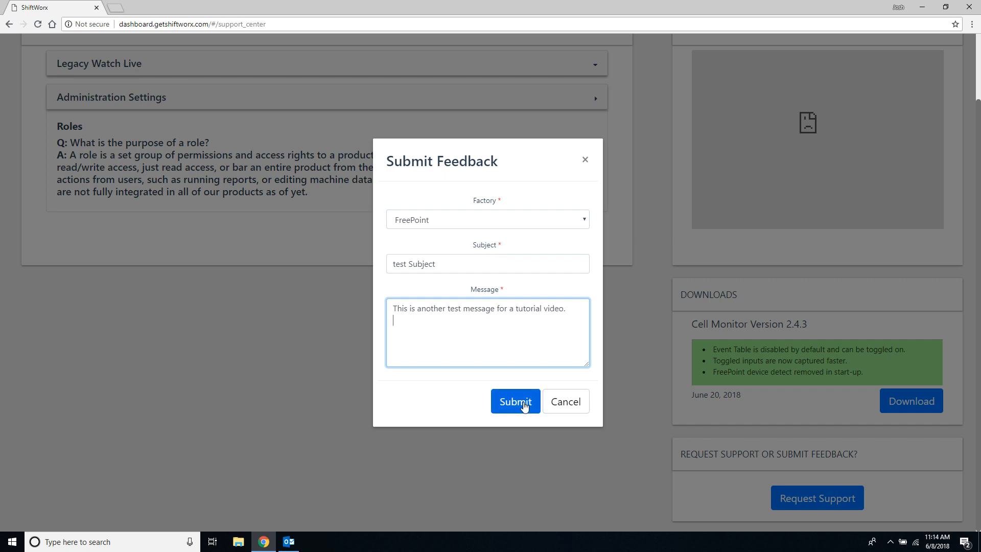
click(514, 401)
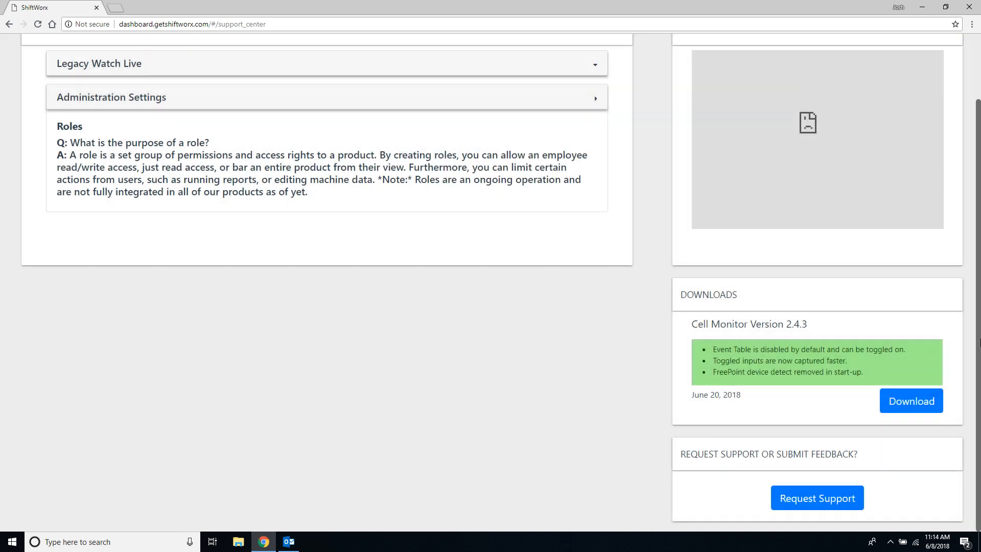
click(9, 24)
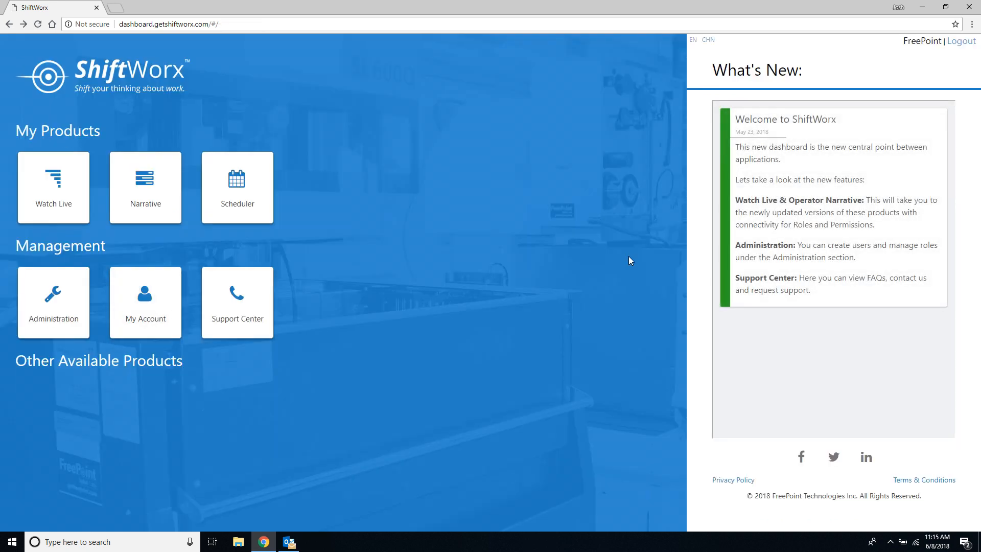
click(145, 302)
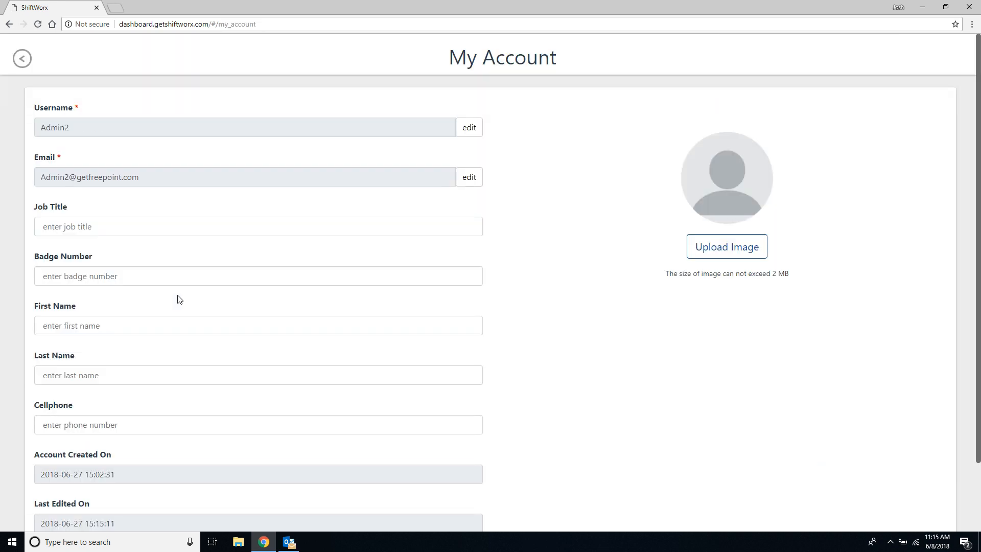
text(8723821)
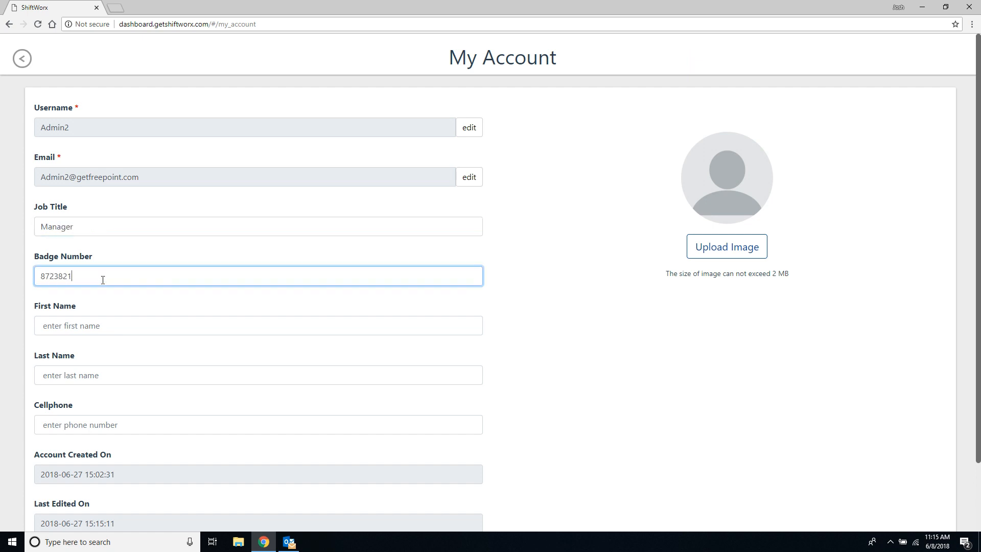
text((123) 456-7890)
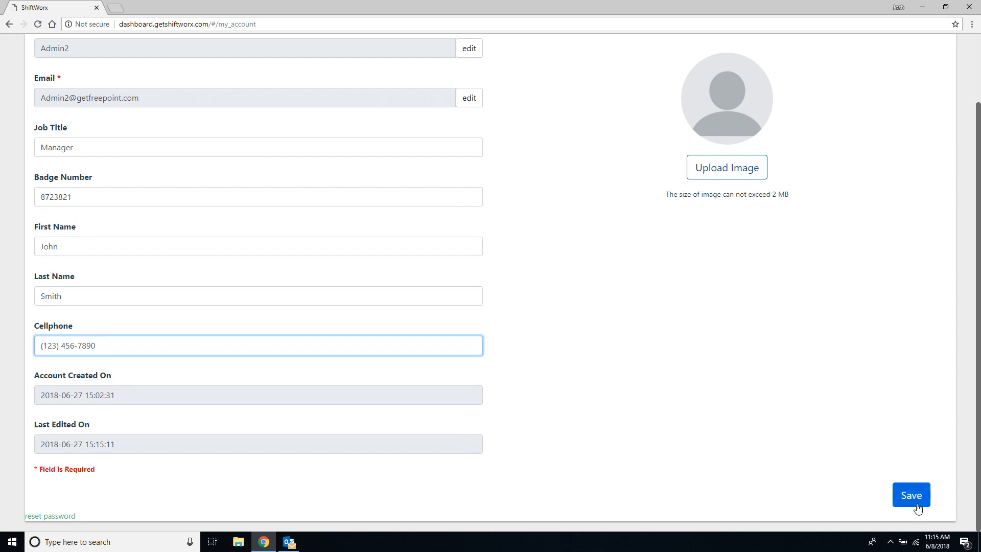
click(910, 494)
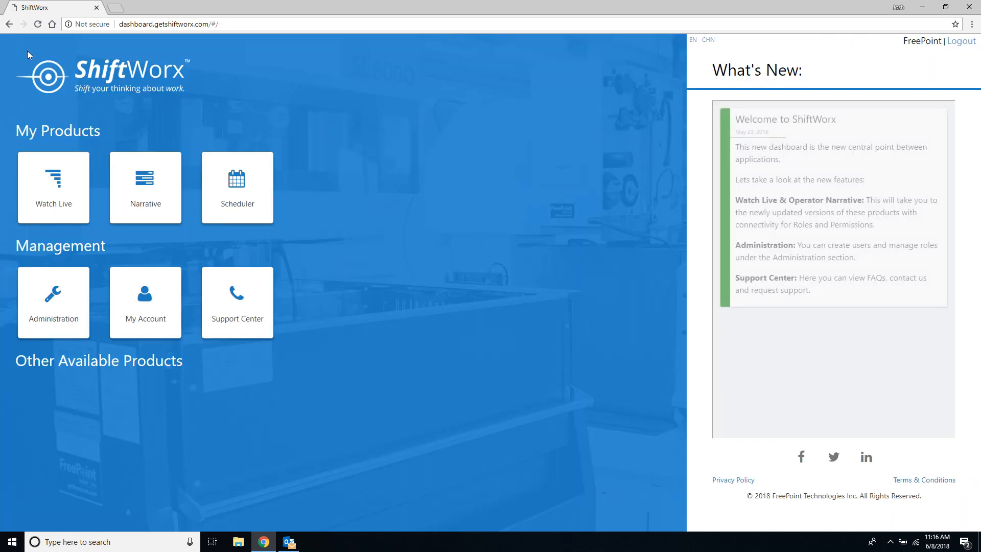
mouse_move(32, 281)
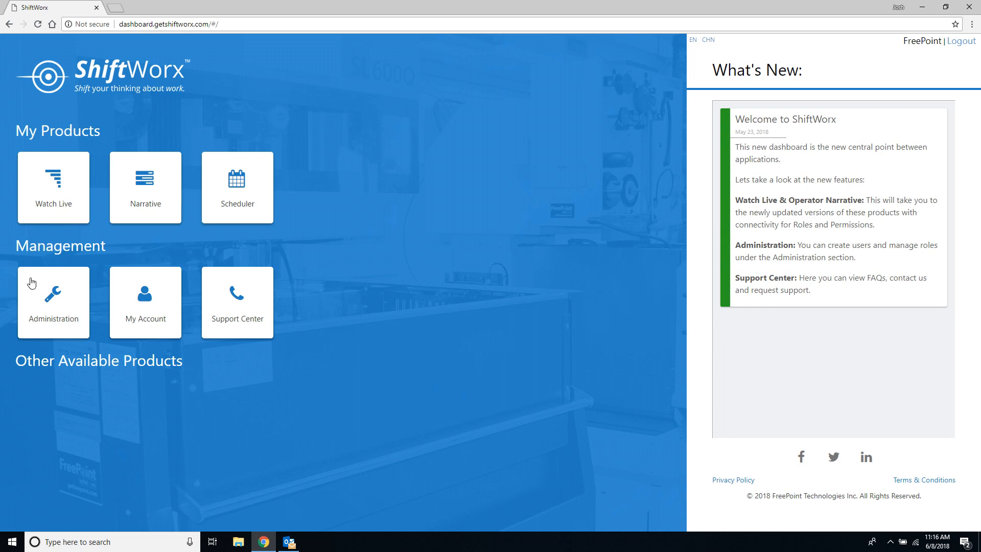
- Save the Company Options in Administration
click(53, 302)
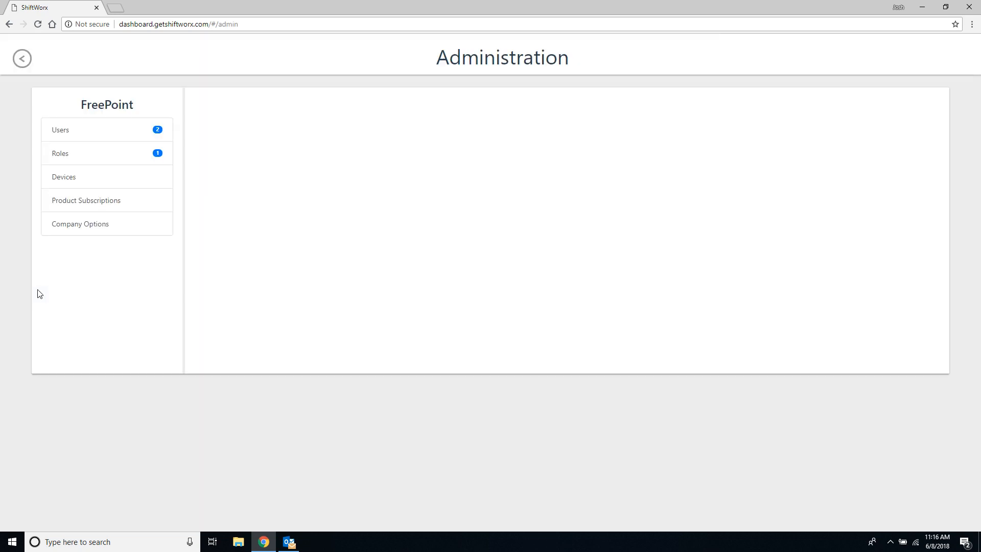
mouse_move(54, 285)
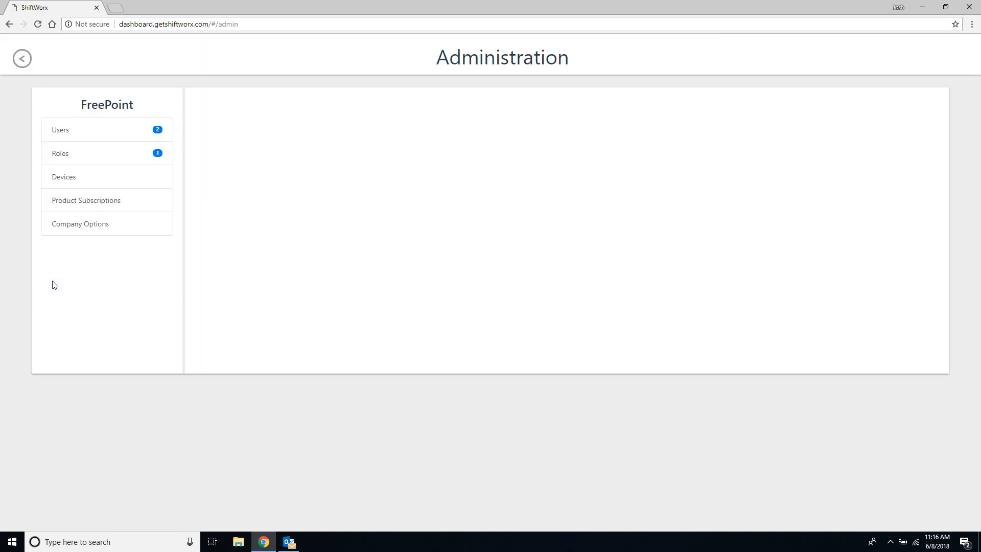
click(81, 223)
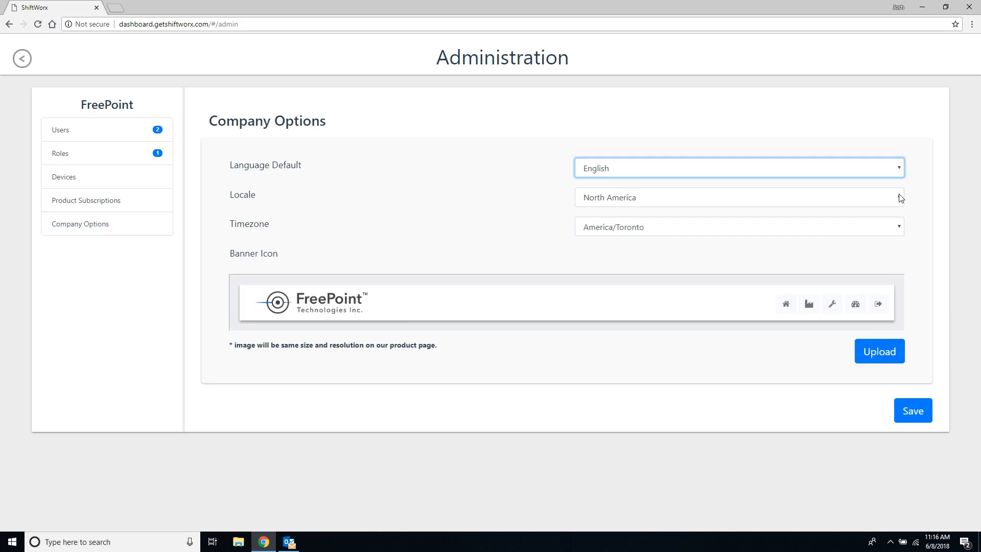
click(912, 411)
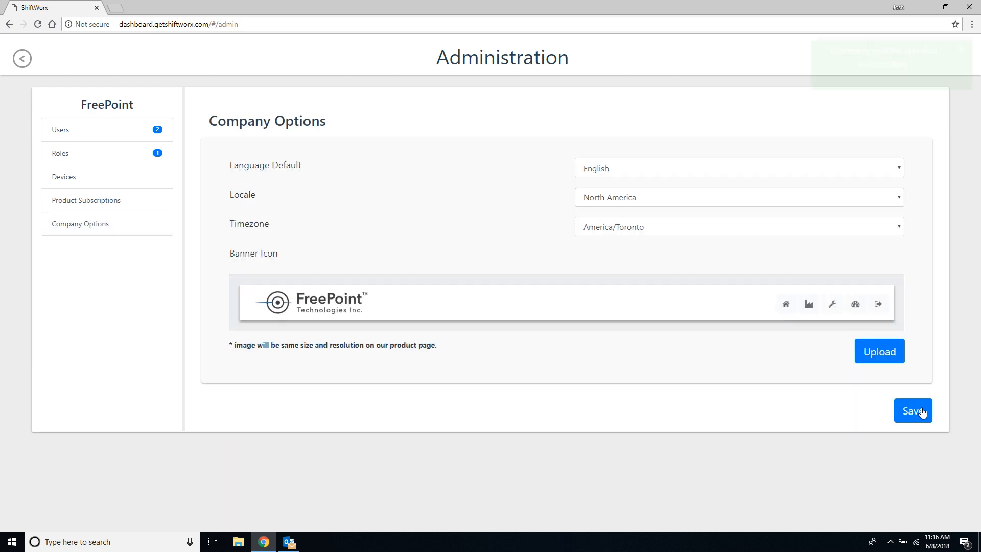
- Review Product Subscriptions, then expand and collapse the first device's inputs in Devices
click(913, 411)
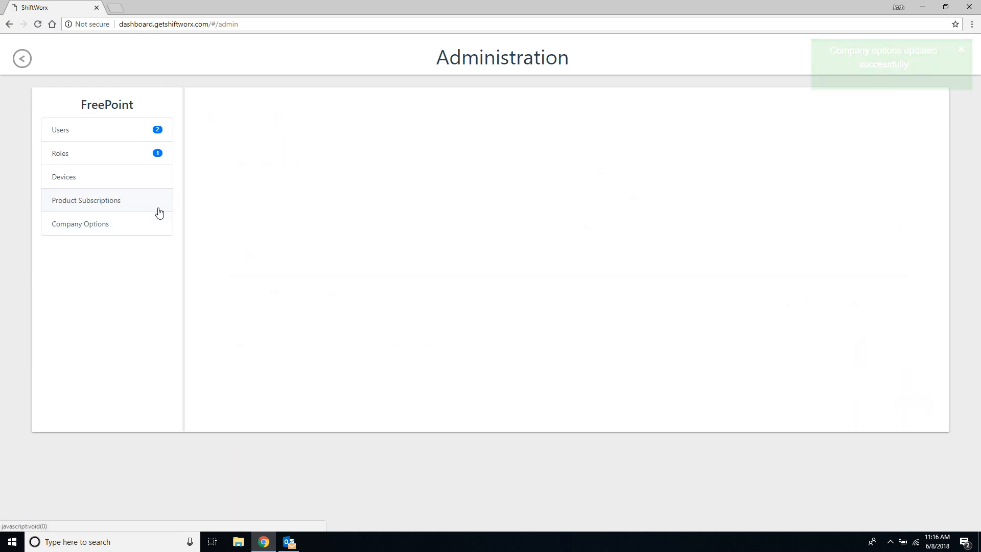
click(86, 200)
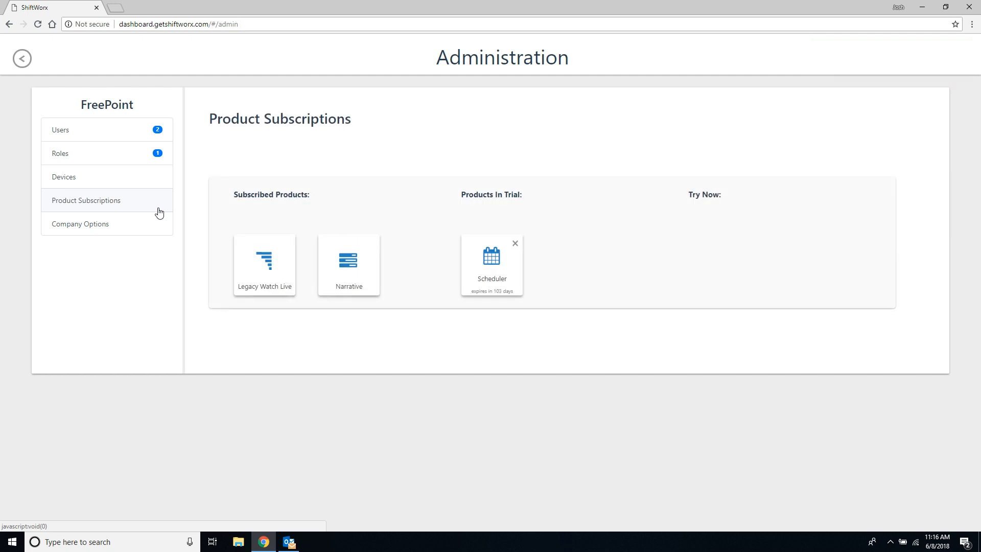
mouse_move(160, 202)
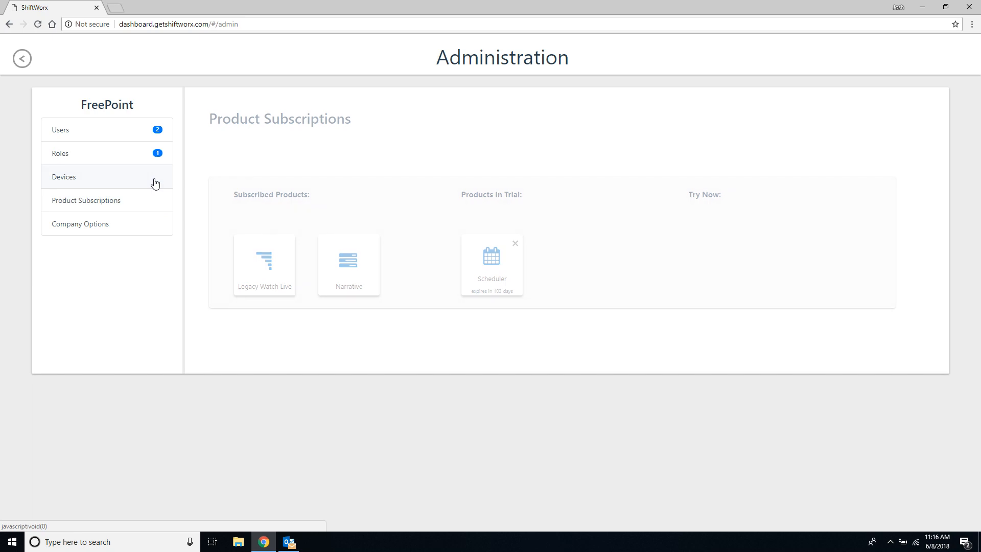
click(64, 176)
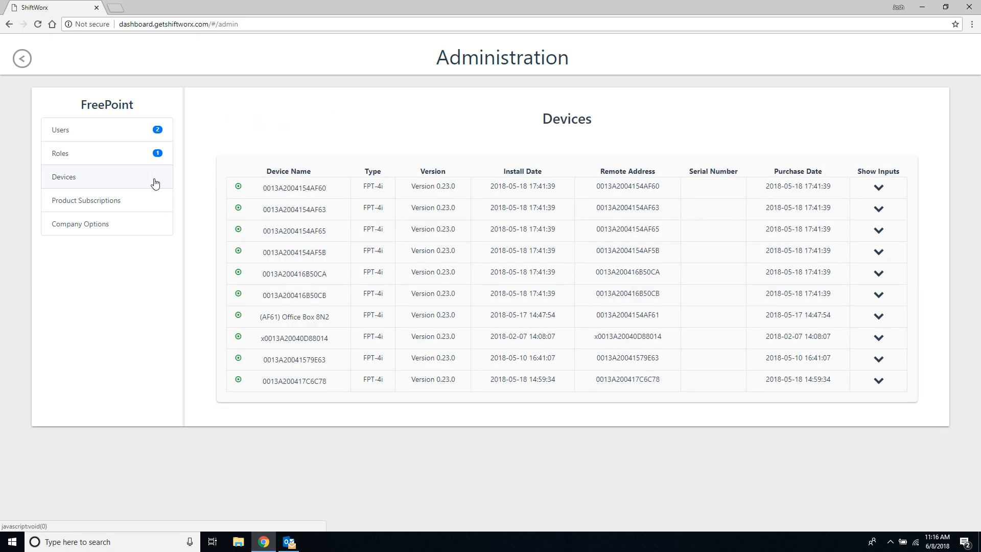
click(878, 187)
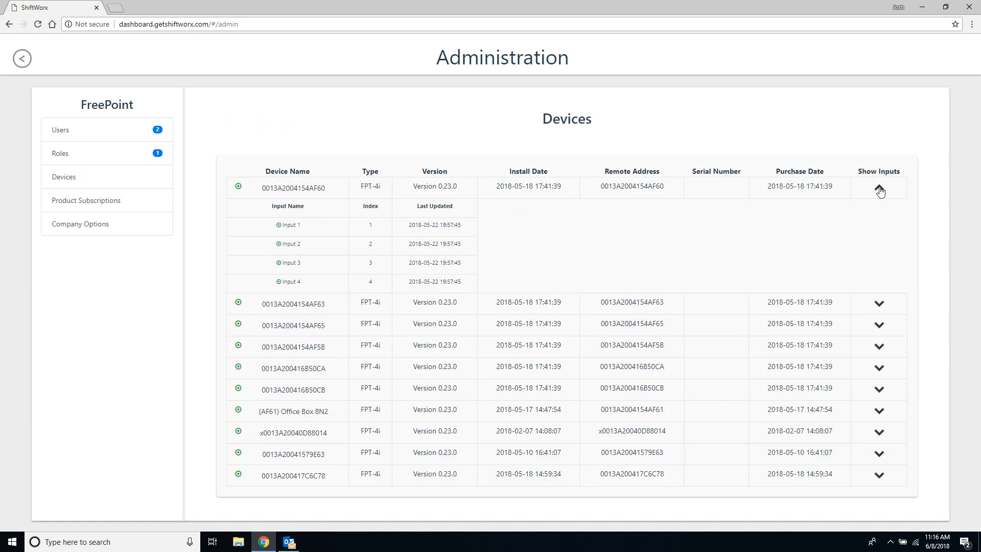
click(878, 190)
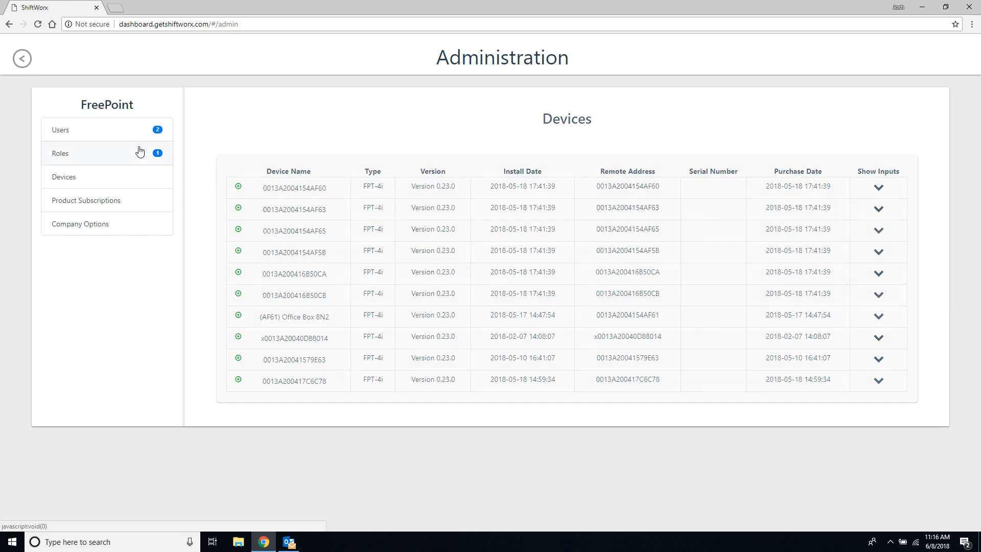
- Create a new role named Operator
click(60, 153)
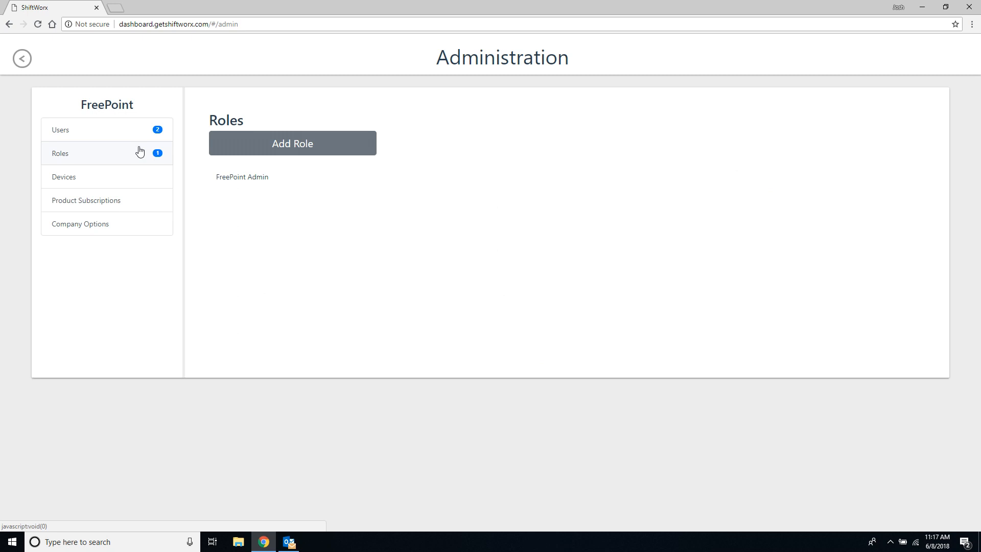
click(292, 142)
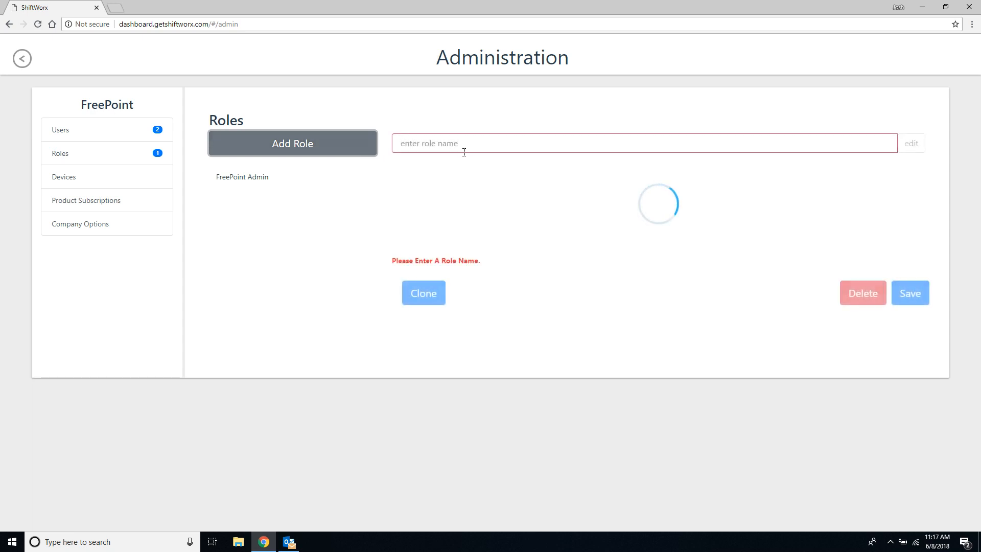
text(Opera)
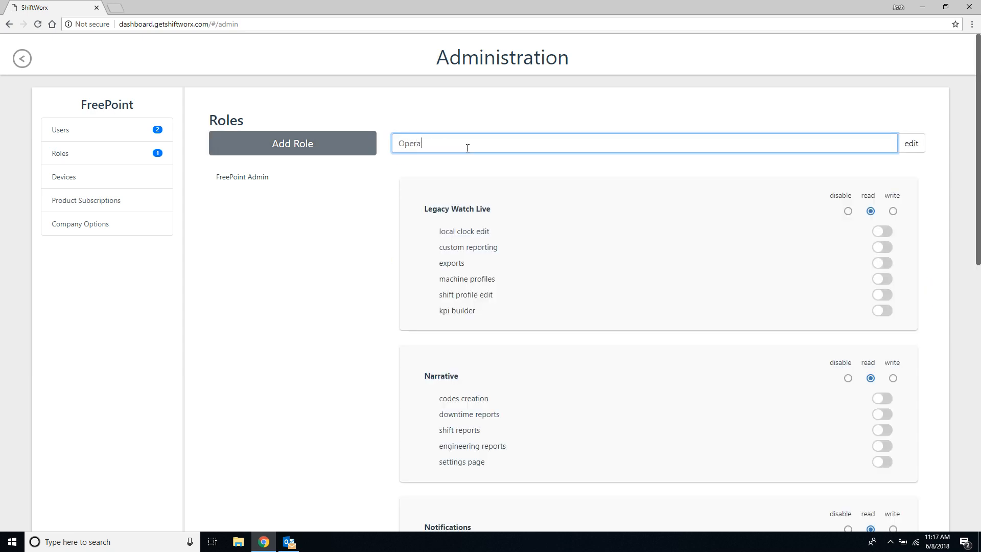
text(tor)
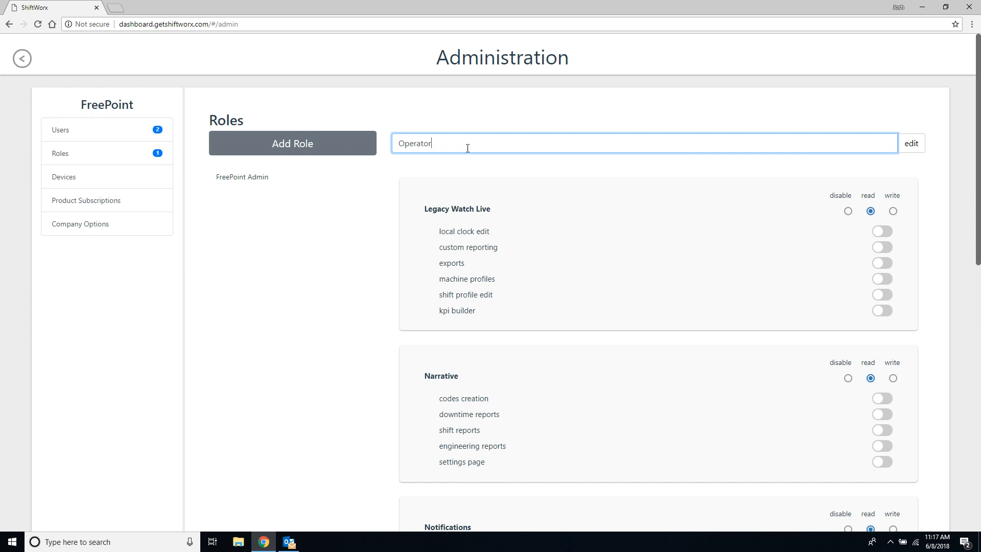
mouse_move(858, 191)
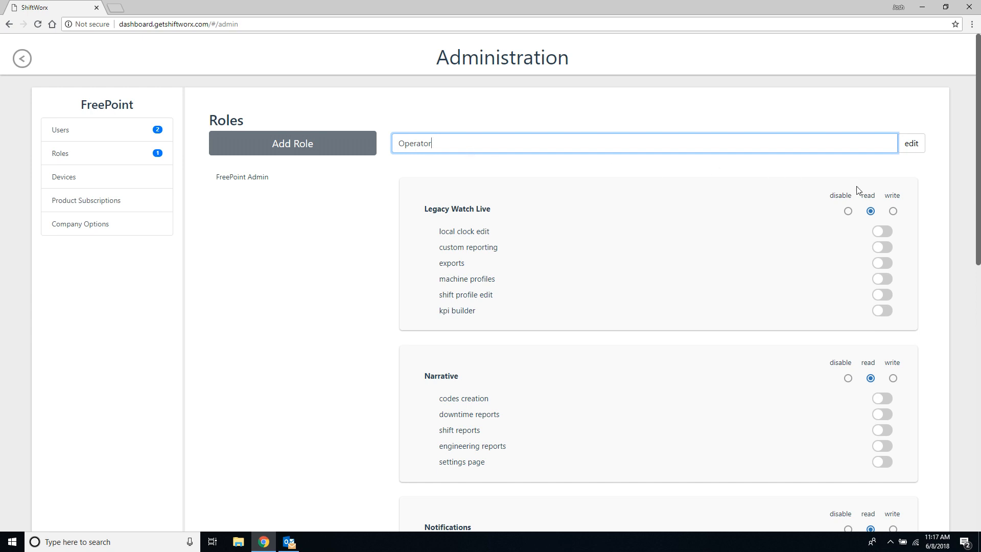
- Give Operator write access to Legacy Watch Live and enable kpi builder
click(894, 211)
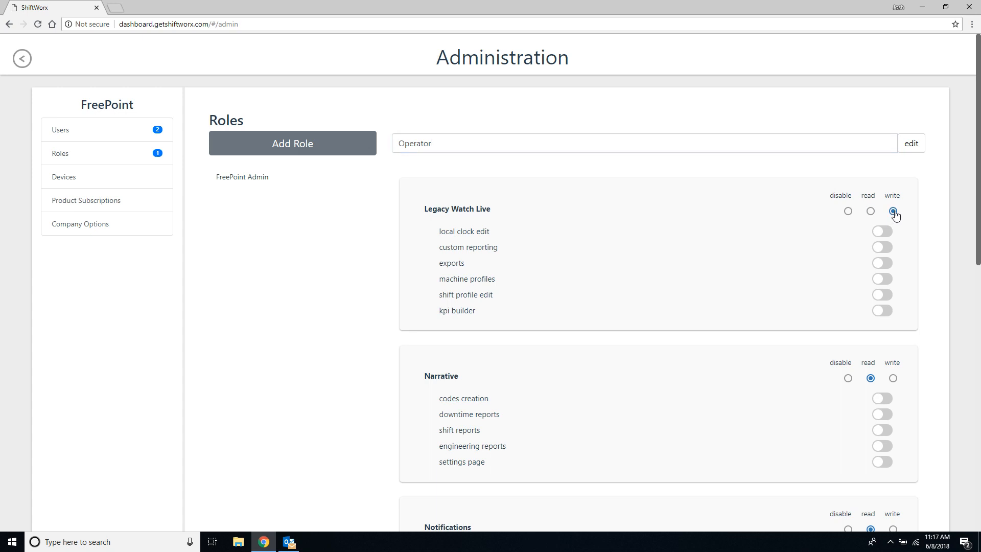
click(892, 211)
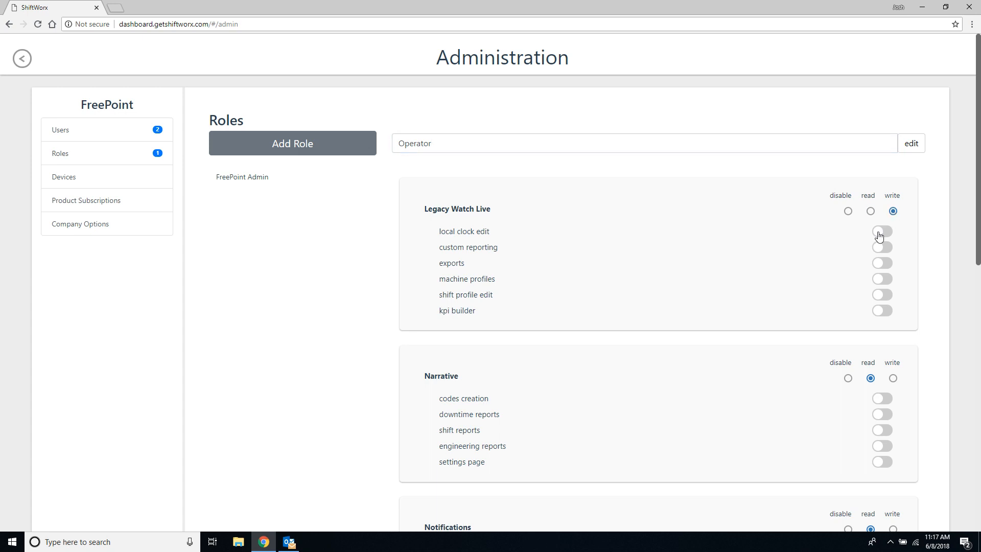
mouse_move(885, 252)
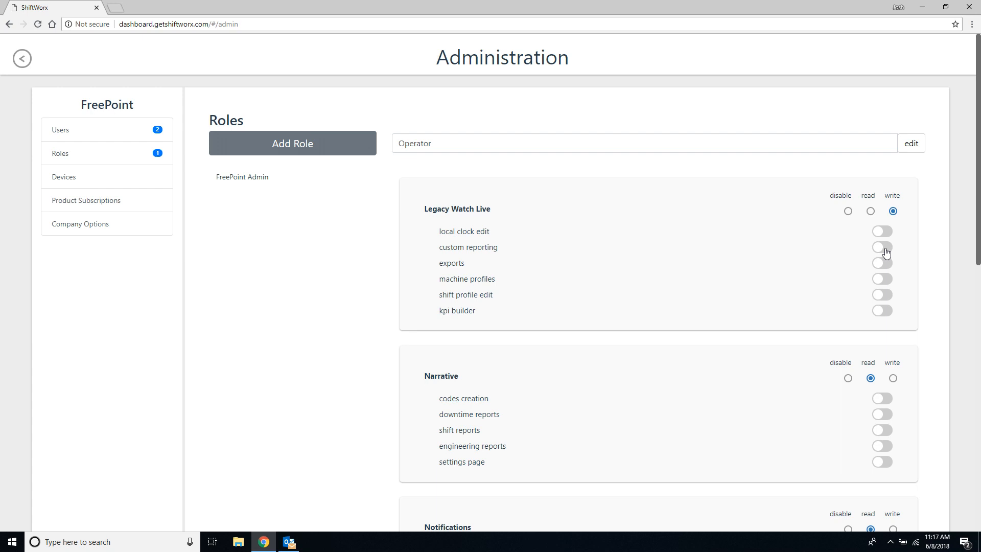
mouse_move(886, 266)
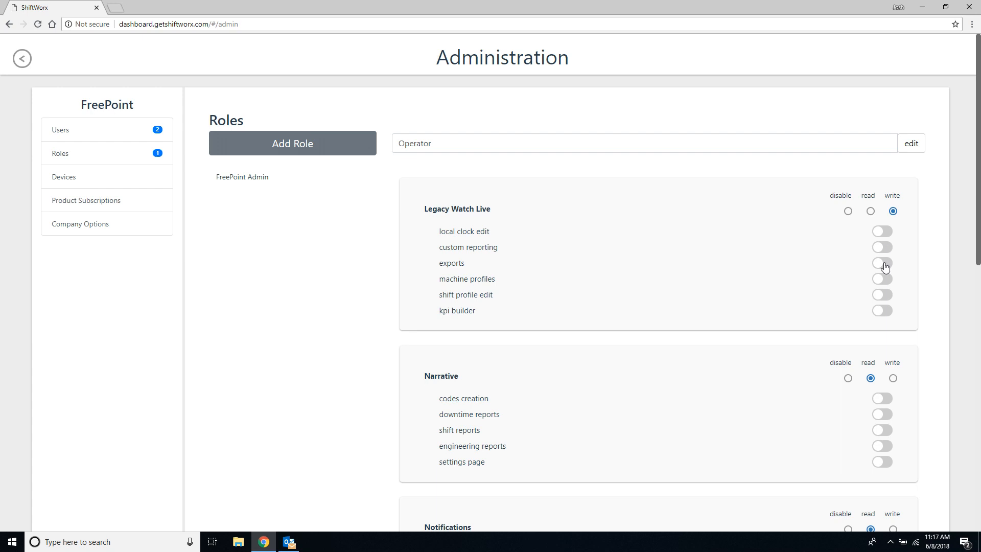
mouse_move(885, 285)
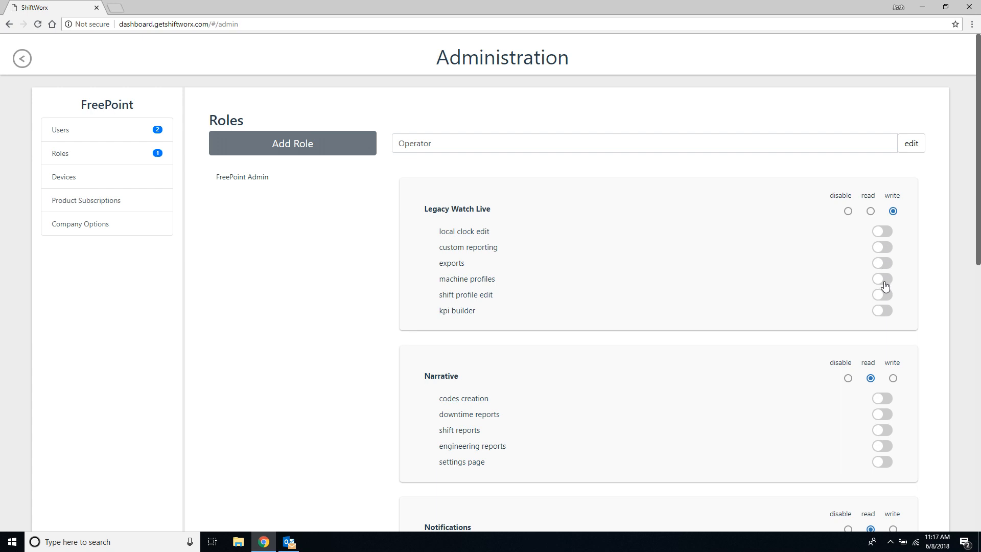
mouse_move(888, 301)
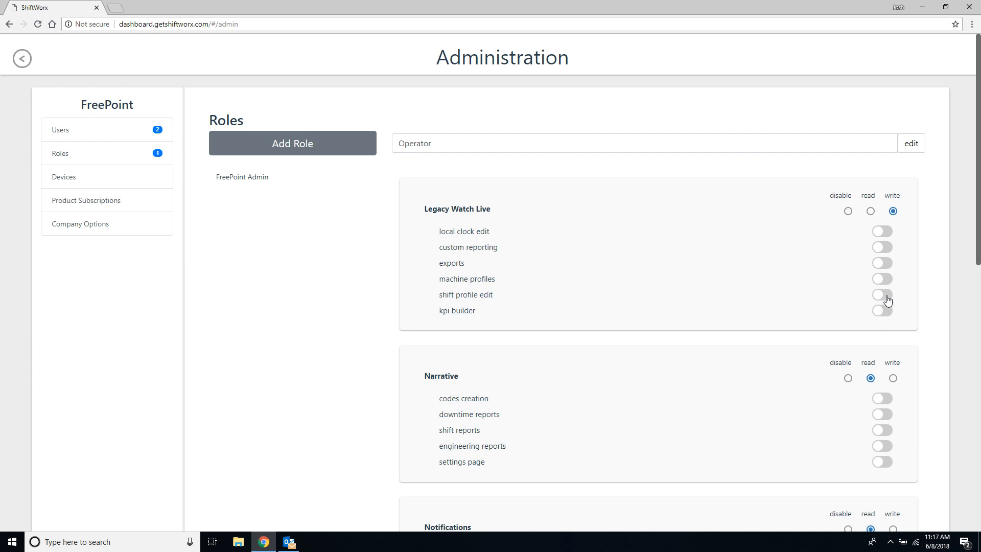
mouse_move(881, 310)
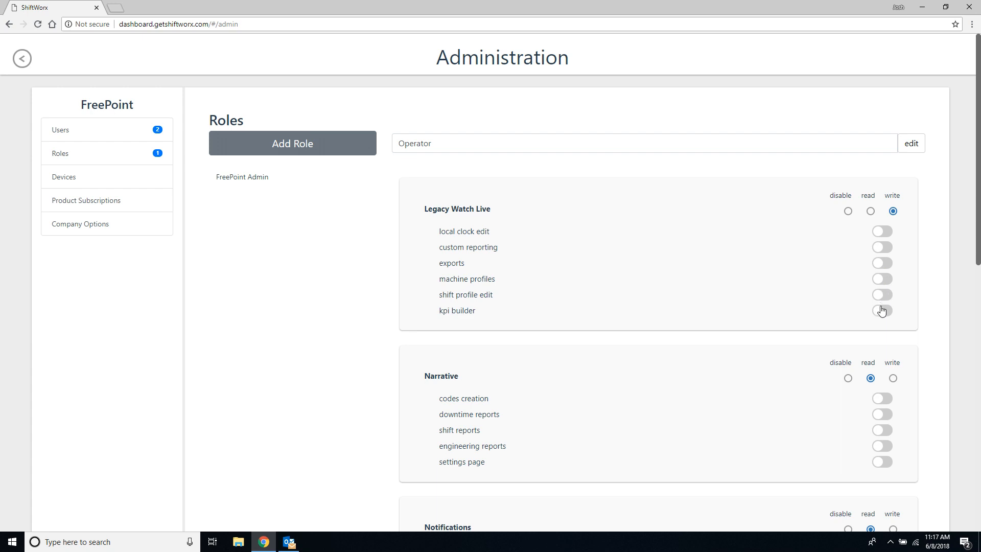
click(881, 310)
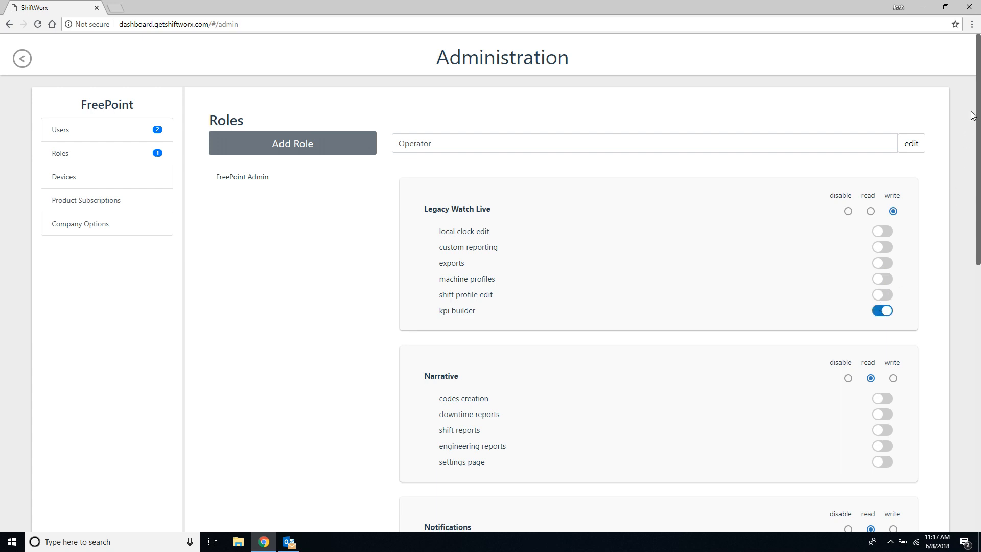
- Set Narrative, Scheduler, Process Analyser and the other listed sections to disable, then save Operator
scroll(down, 3)
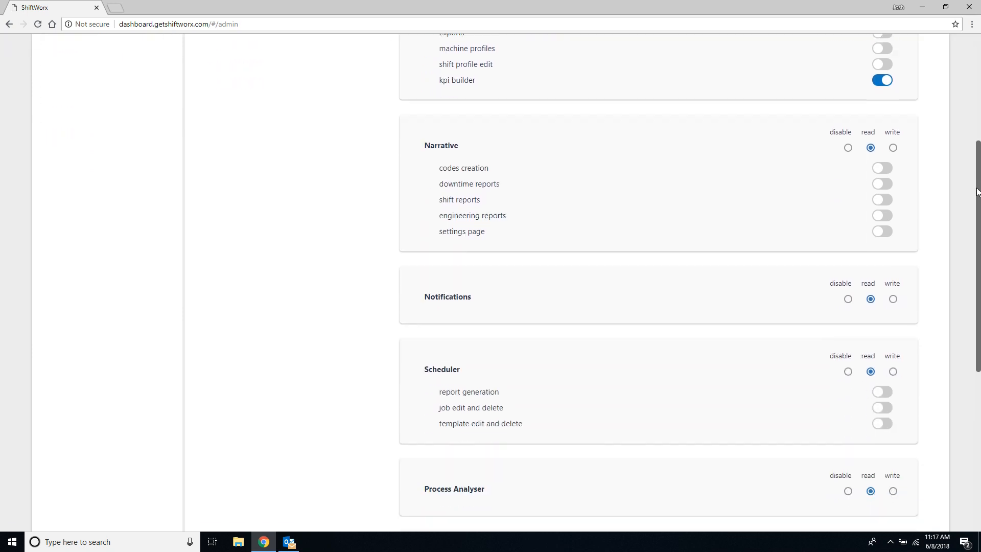
scroll(down, 3)
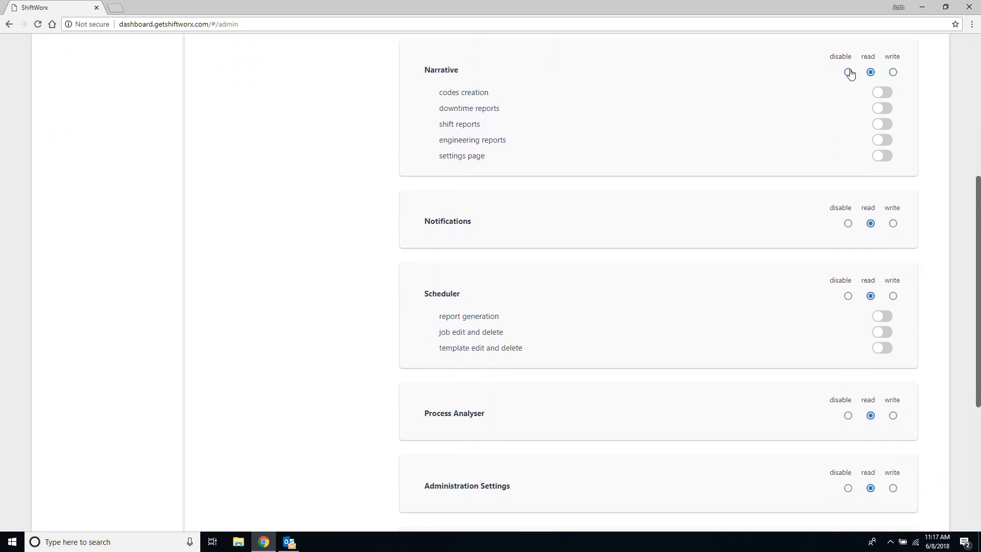
click(847, 72)
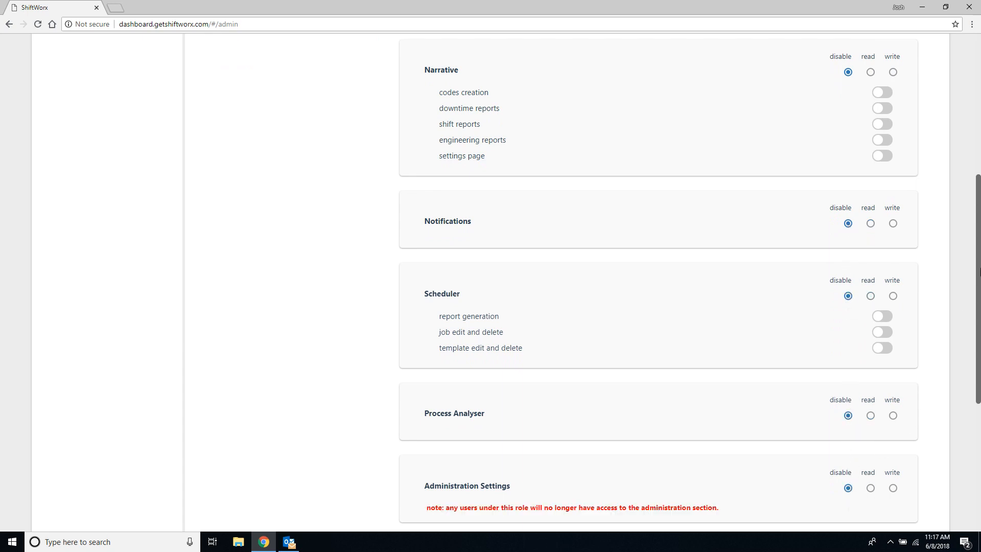
scroll(down, 3)
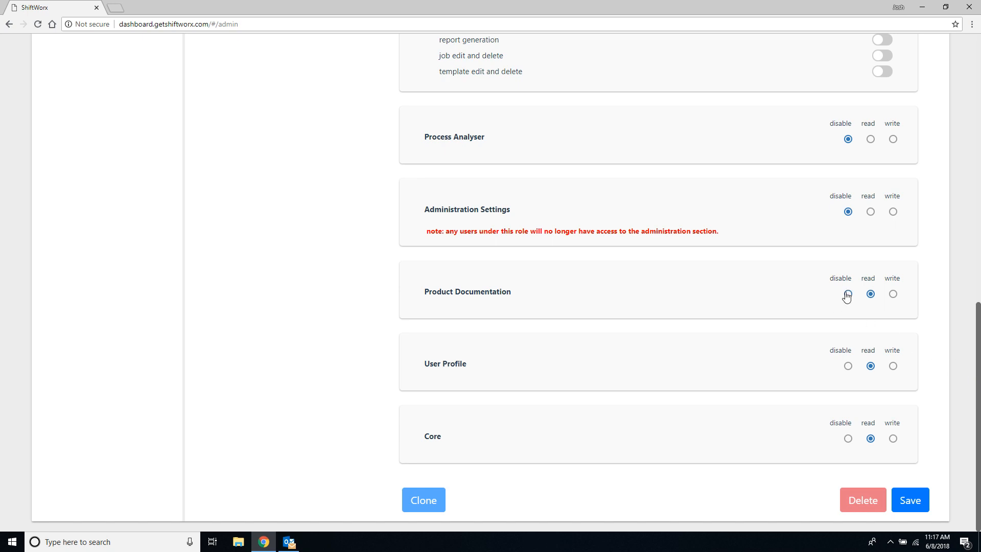
click(848, 438)
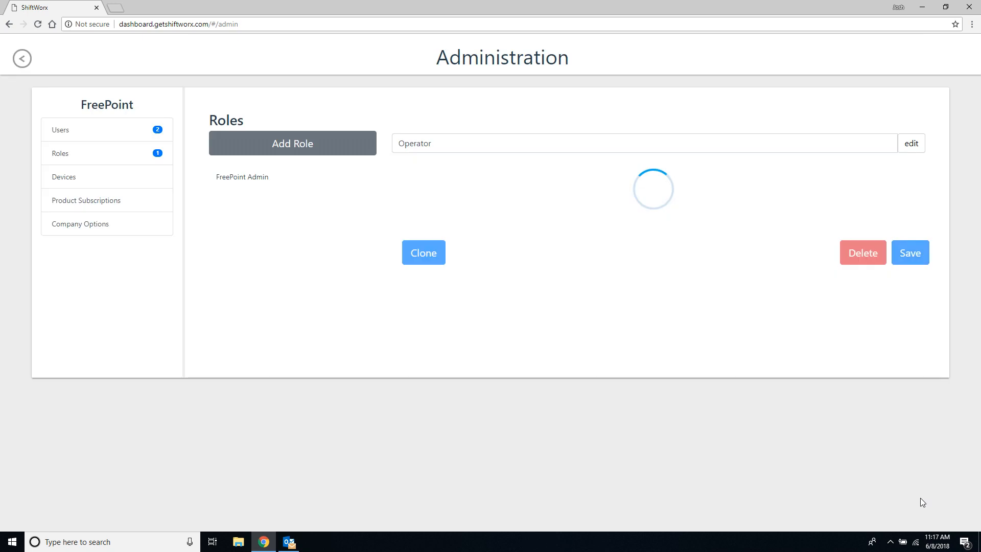
click(909, 252)
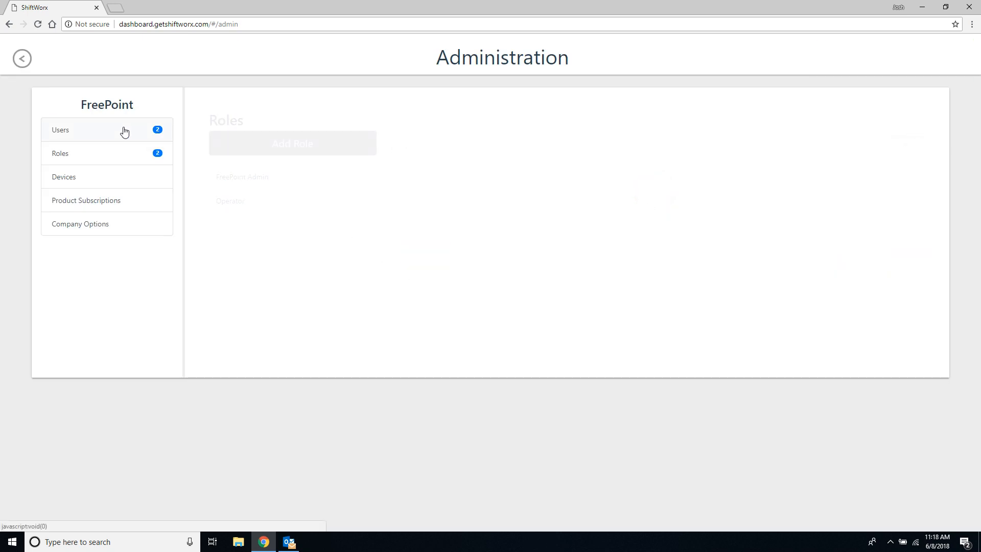
- Add active user OperatorUser with a ShiftWorx.Co email and the Operator role
click(60, 129)
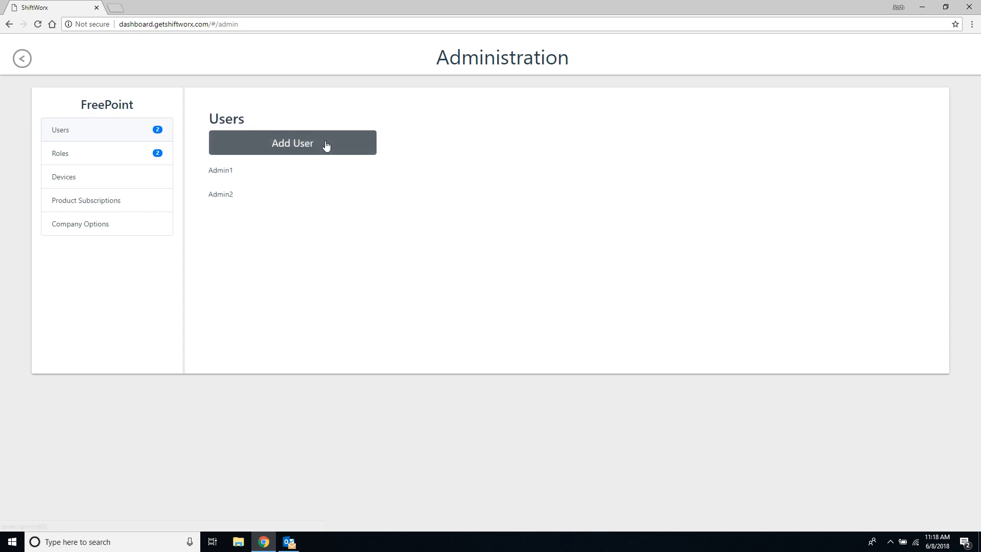
click(292, 143)
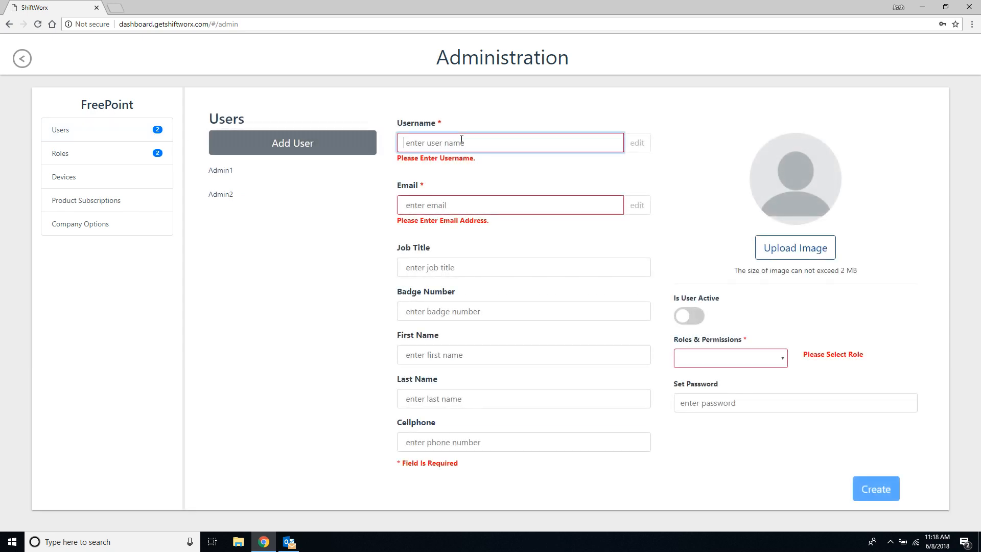
text(OperatorUser)
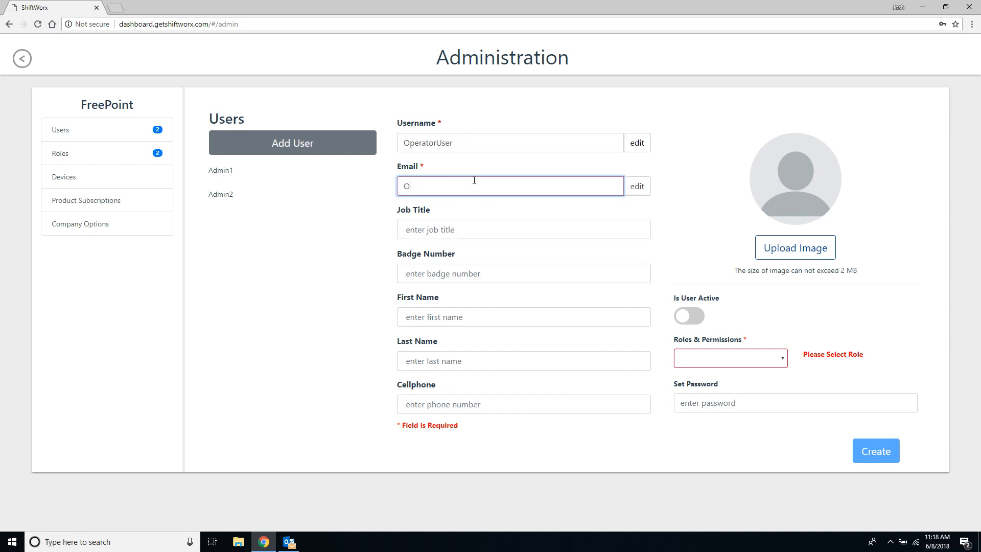
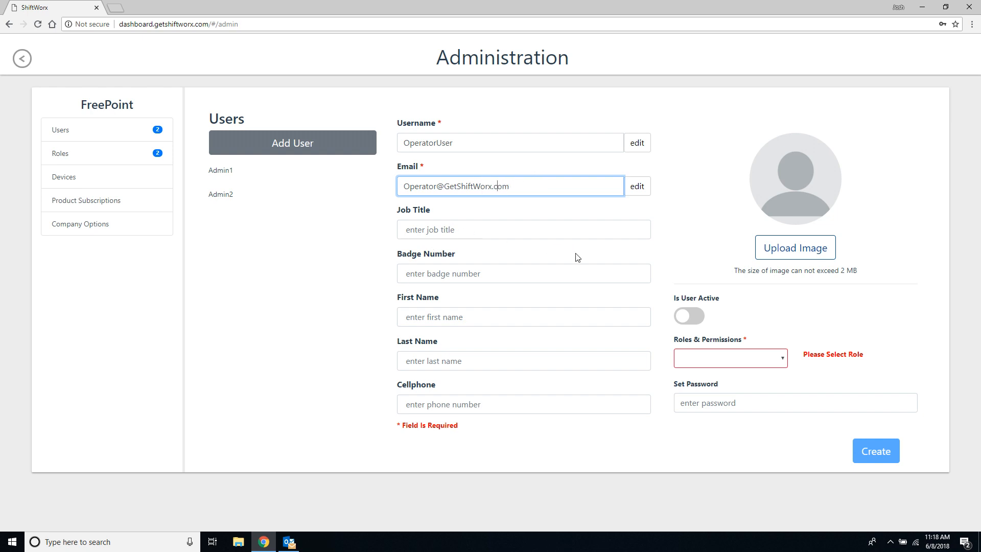
click(730, 357)
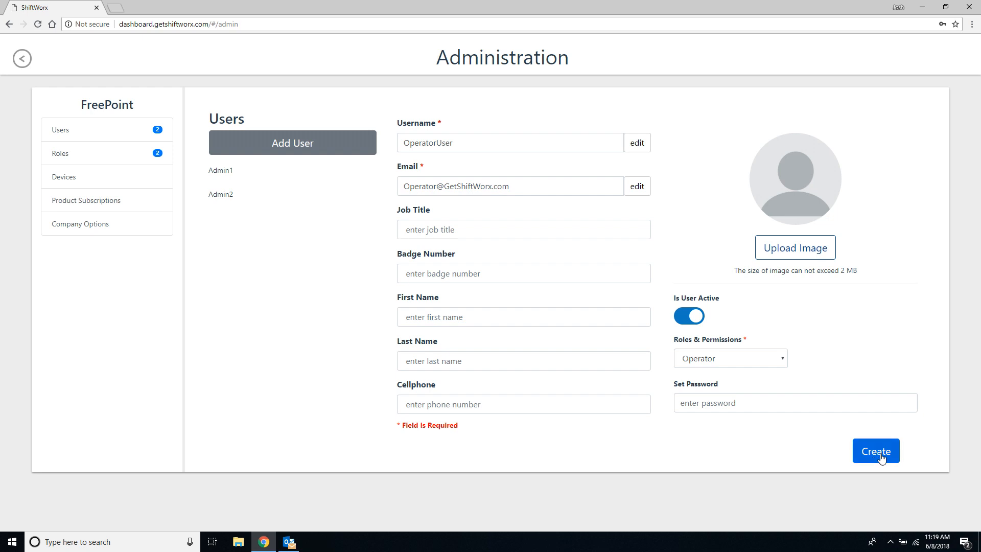
click(875, 450)
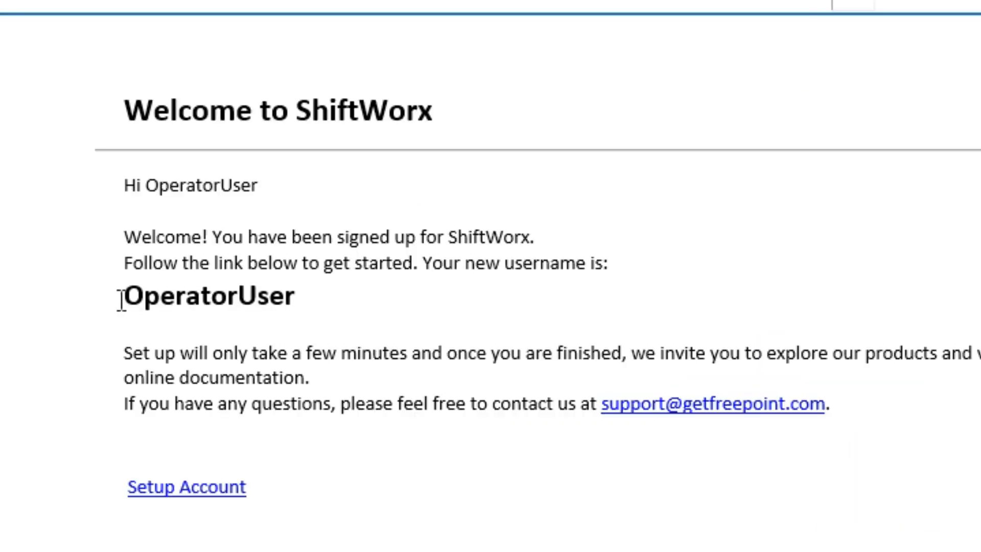
- Select OperatorUser in the welcome email and follow the Setup Account link
double_click(209, 295)
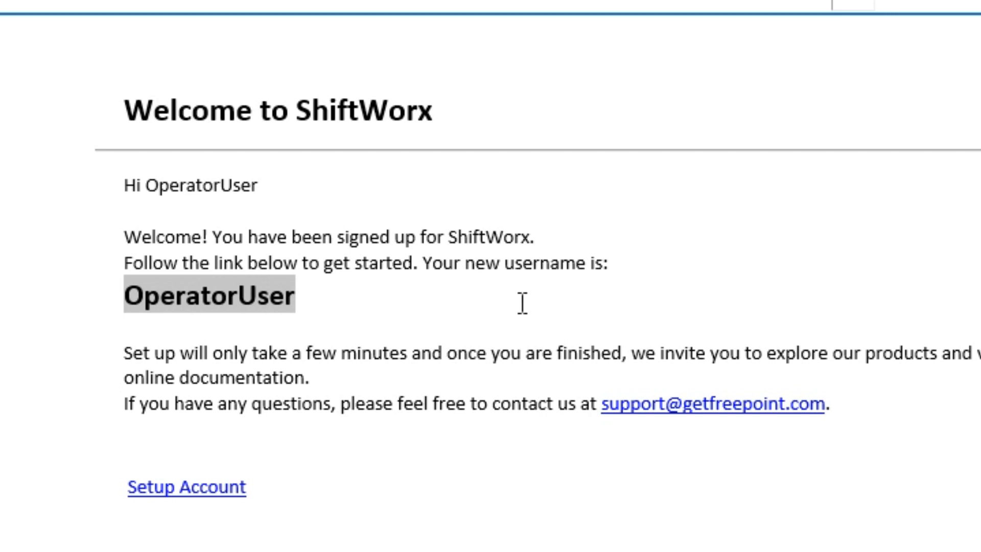
click(186, 487)
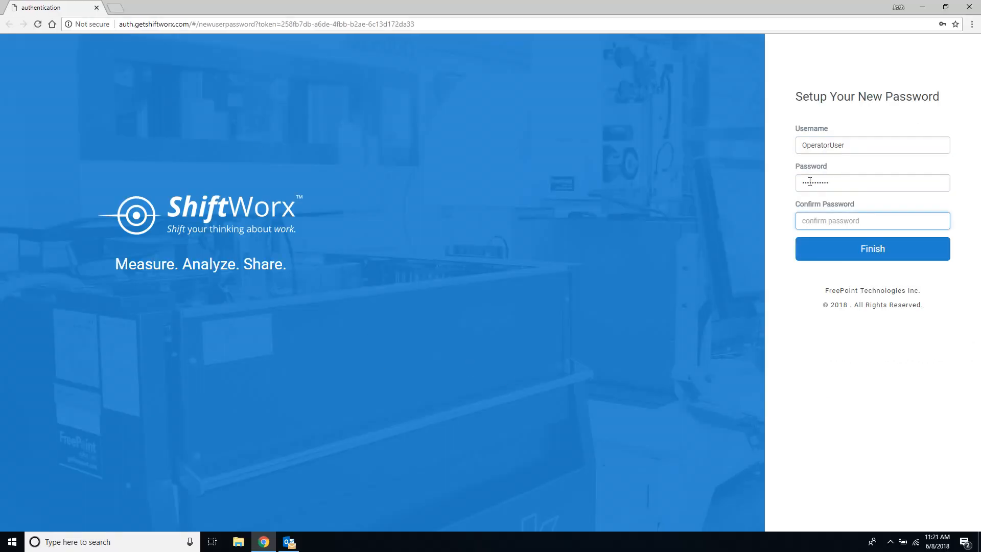
- Paste the password into Confirm Password to complete OperatorUser's setup
right_click(819, 176)
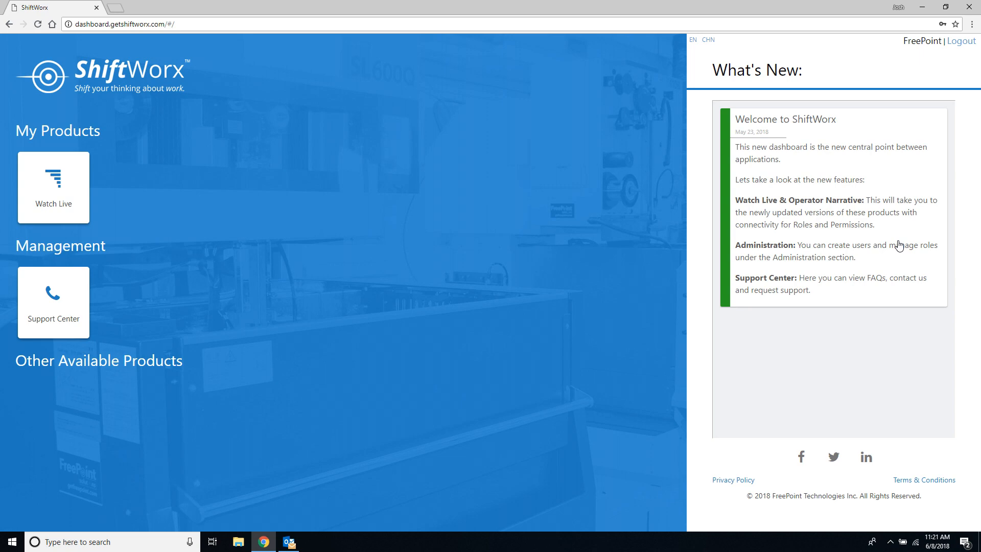
- Open Watch Live from the OperatorUser dashboard to start a new KPI
click(53, 187)
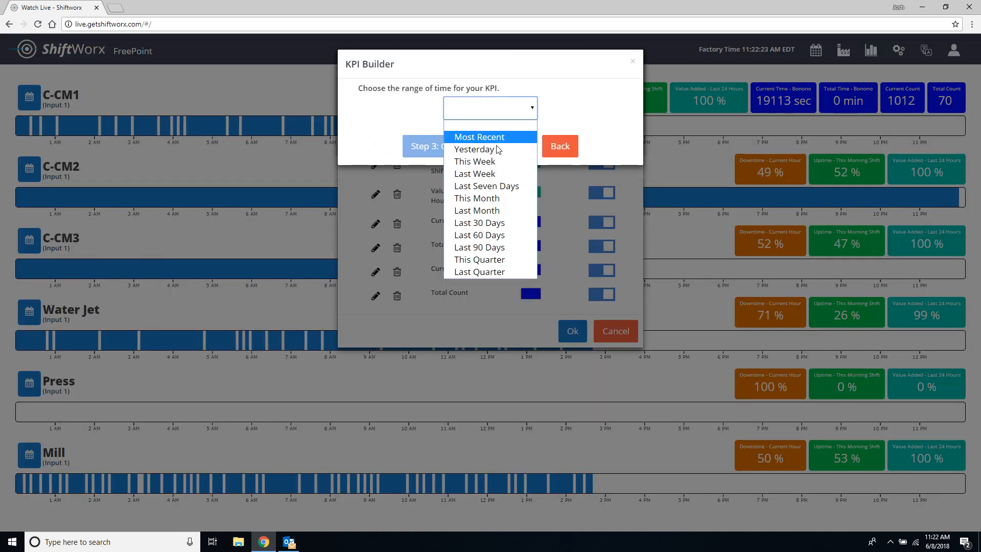
- Choose the KPI time range for the Test KPI TEMP tile, then return to the Dashboard
click(474, 148)
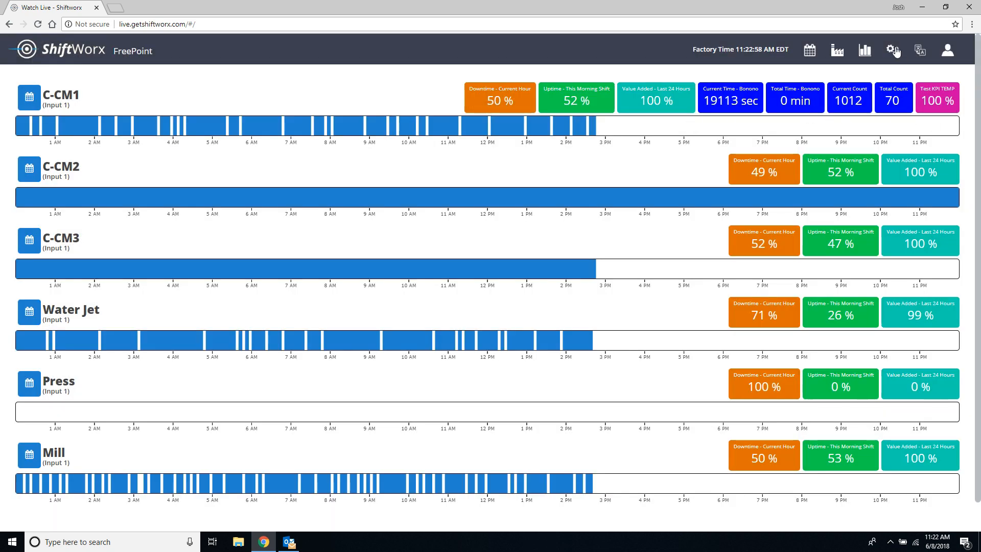
mouse_move(892, 50)
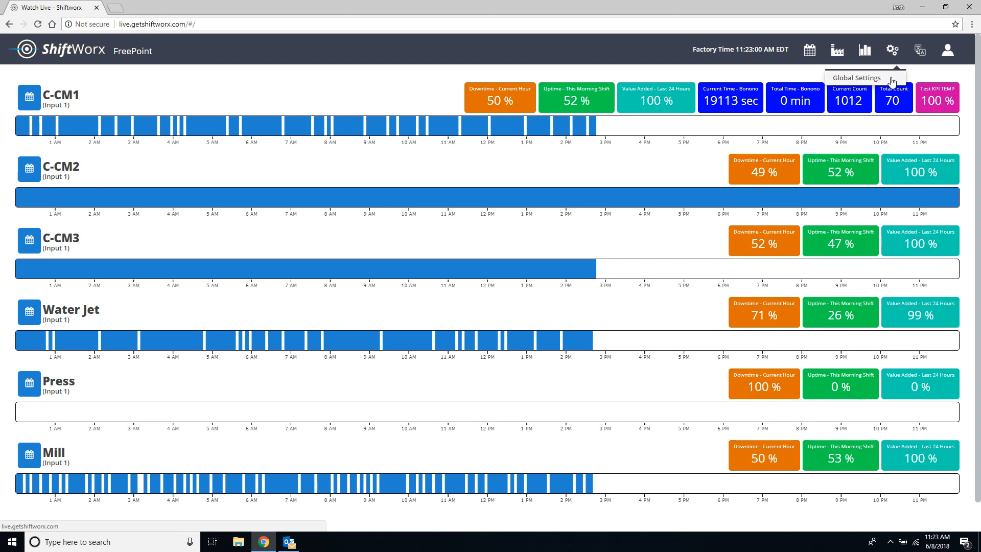
mouse_move(941, 72)
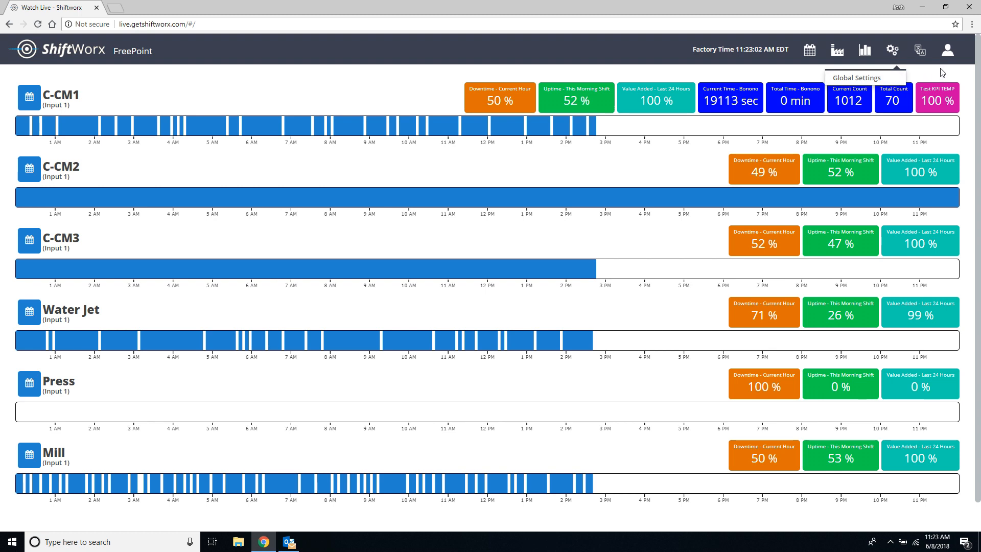
click(930, 50)
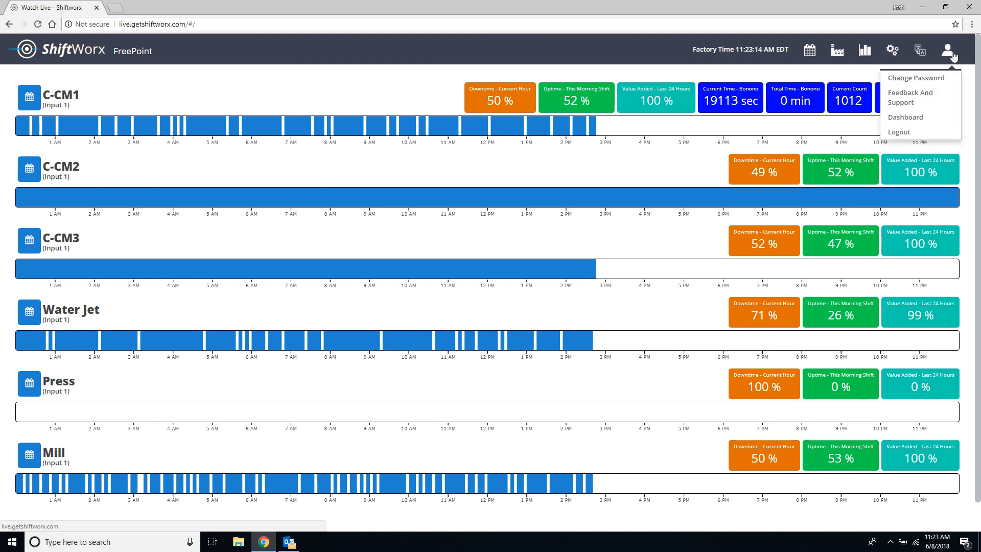
click(905, 117)
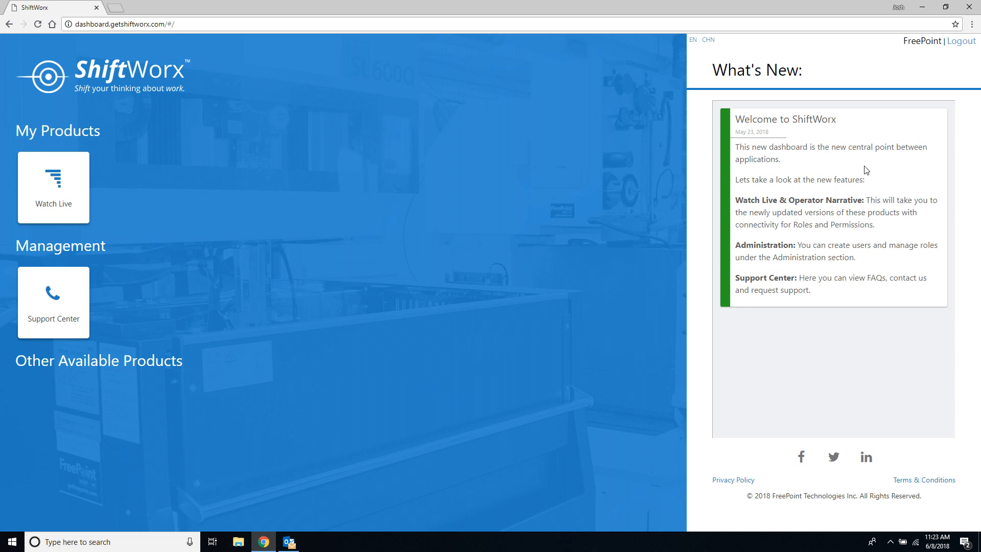
mouse_move(866, 456)
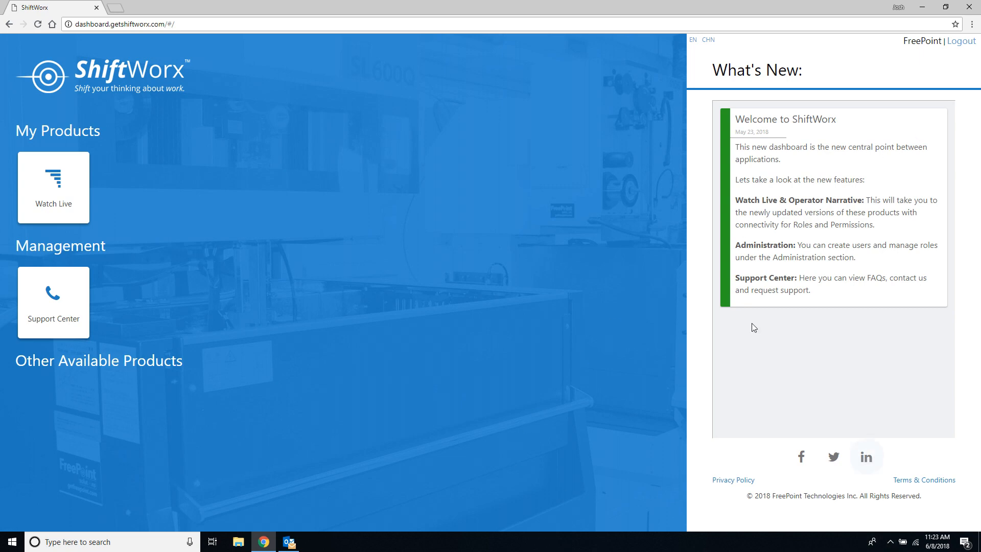